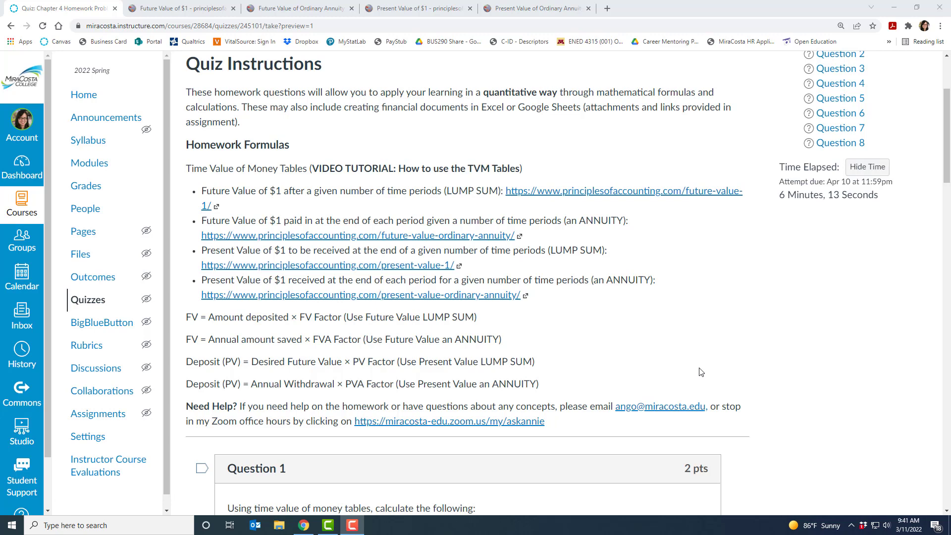
mouse_move(418, 232)
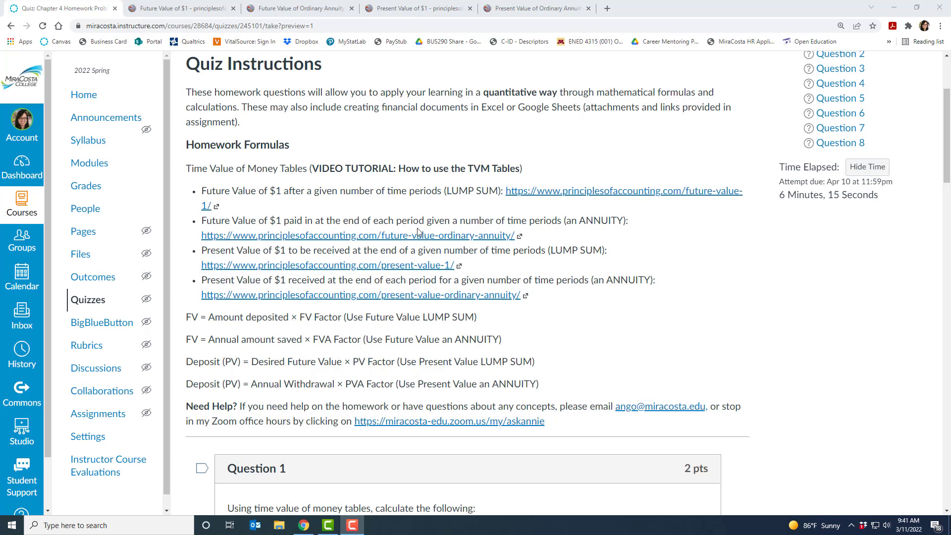
mouse_move(647, 363)
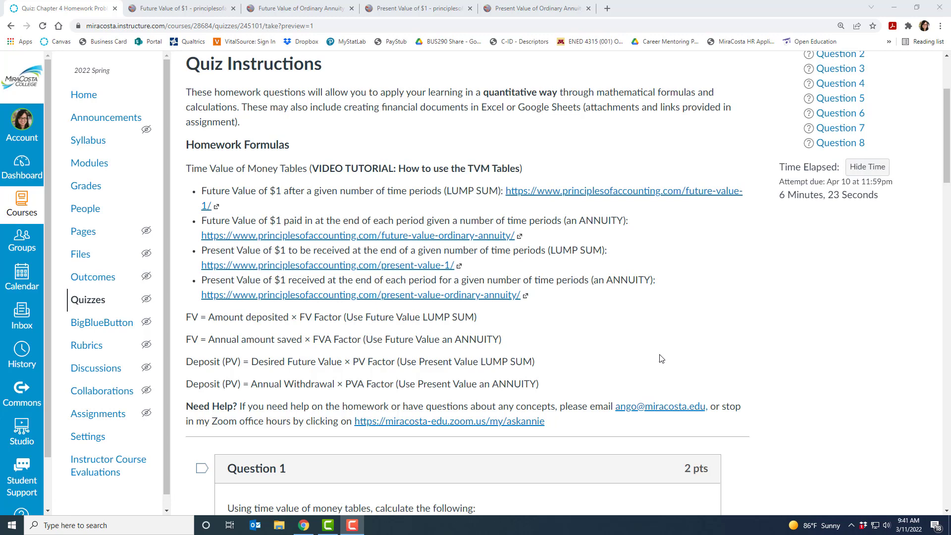
mouse_move(229, 217)
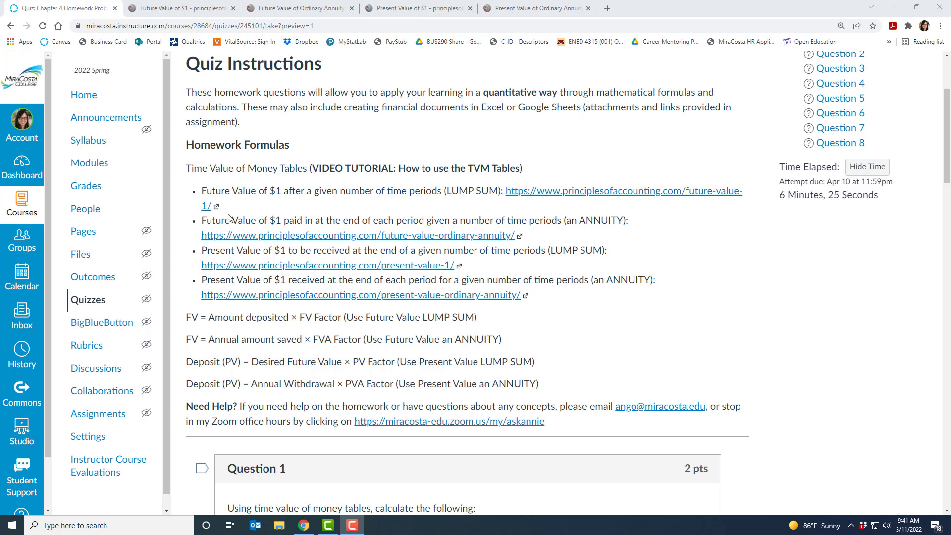
mouse_move(253, 375)
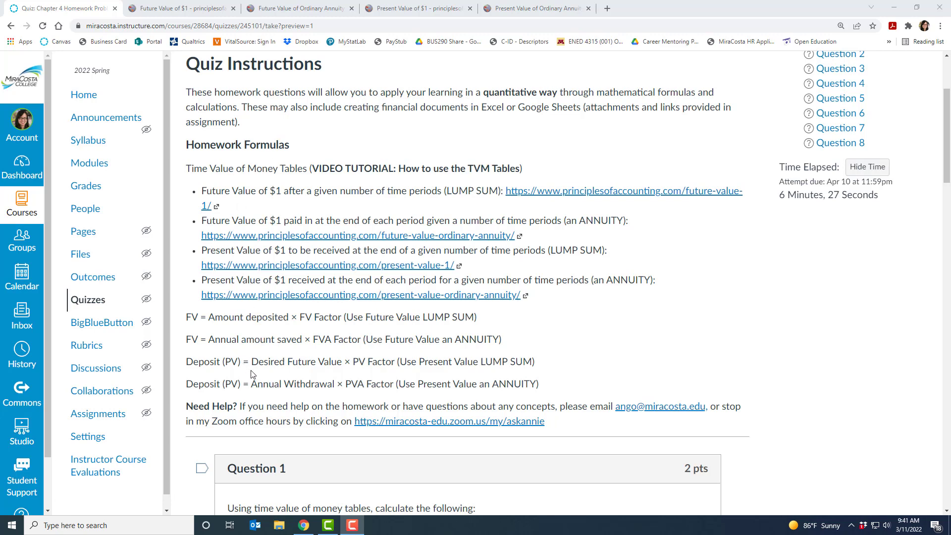
mouse_move(596, 350)
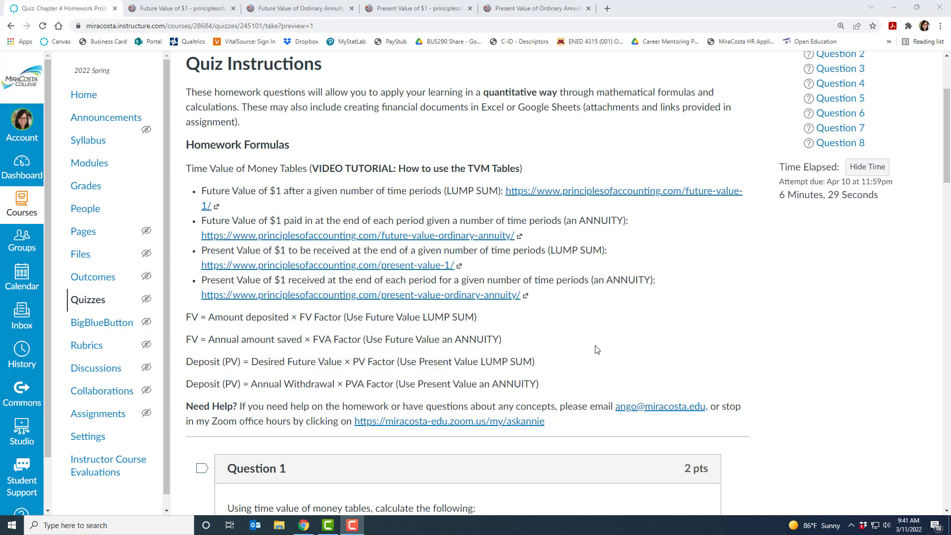
mouse_move(565, 195)
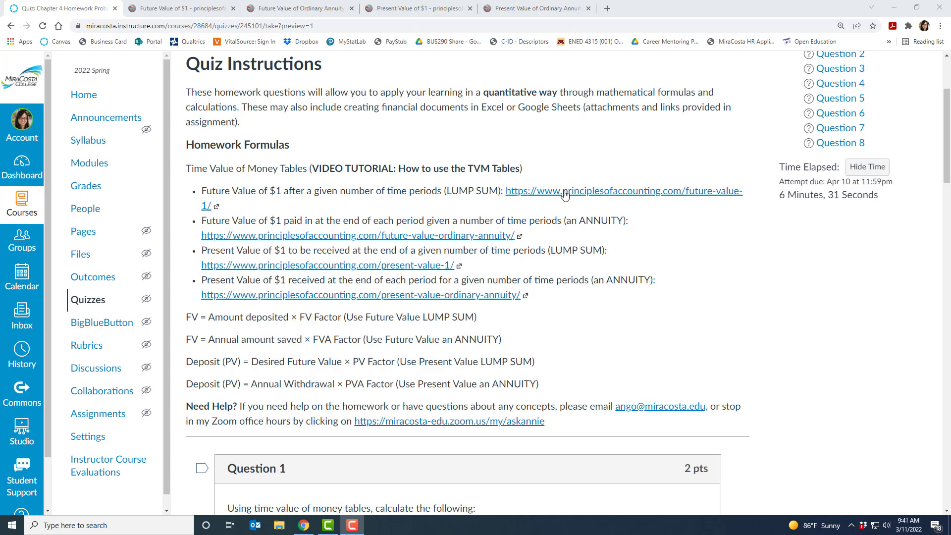
mouse_move(574, 320)
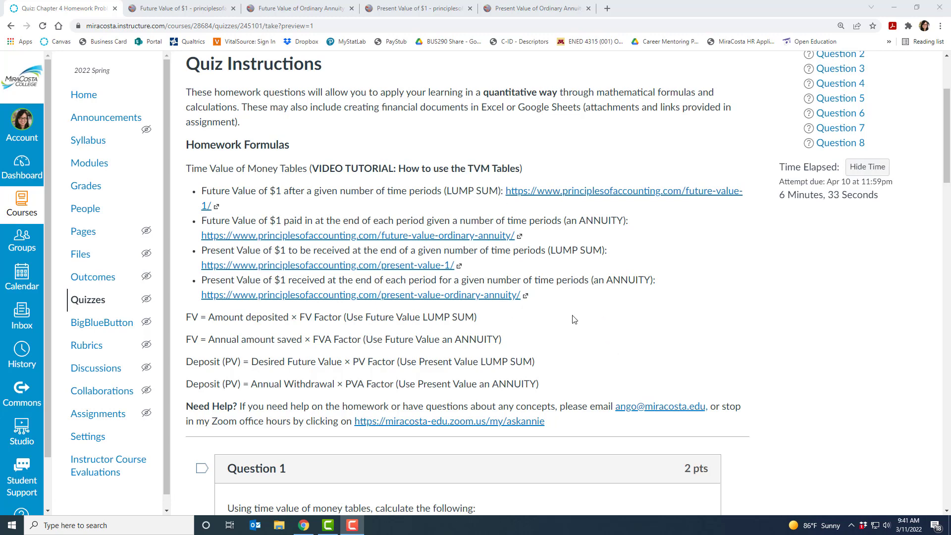
mouse_move(260, 316)
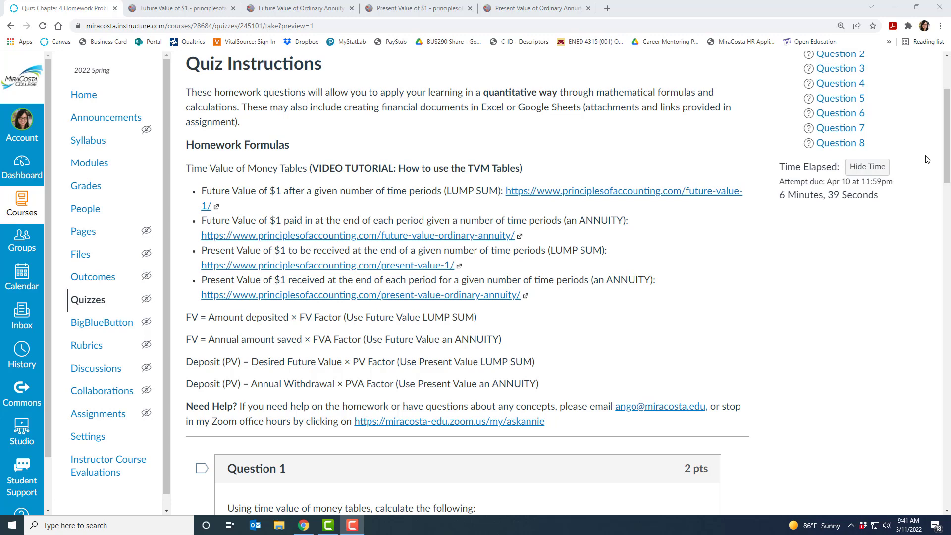
Review the Future Value of $1 table page, scrolling through its period and rate factors.
scroll("down", 3)
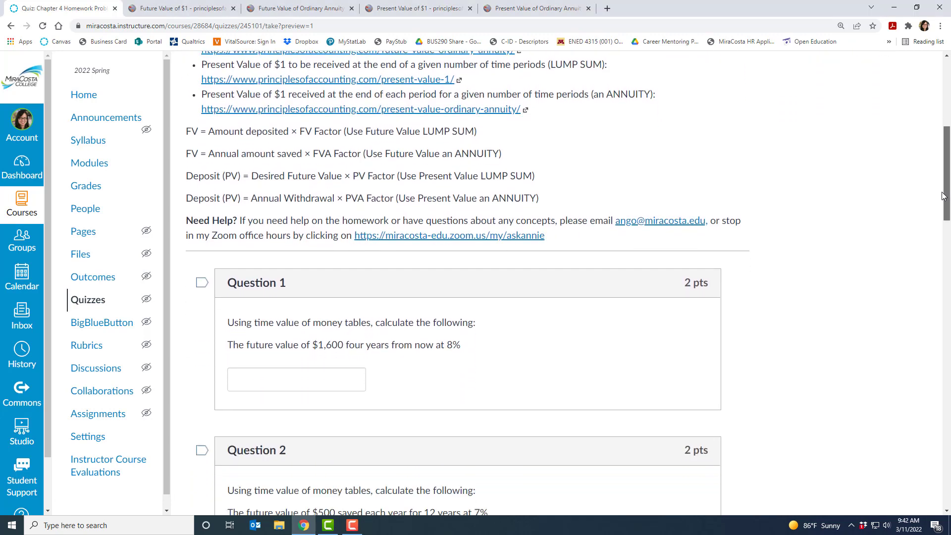
scroll("down", 3)
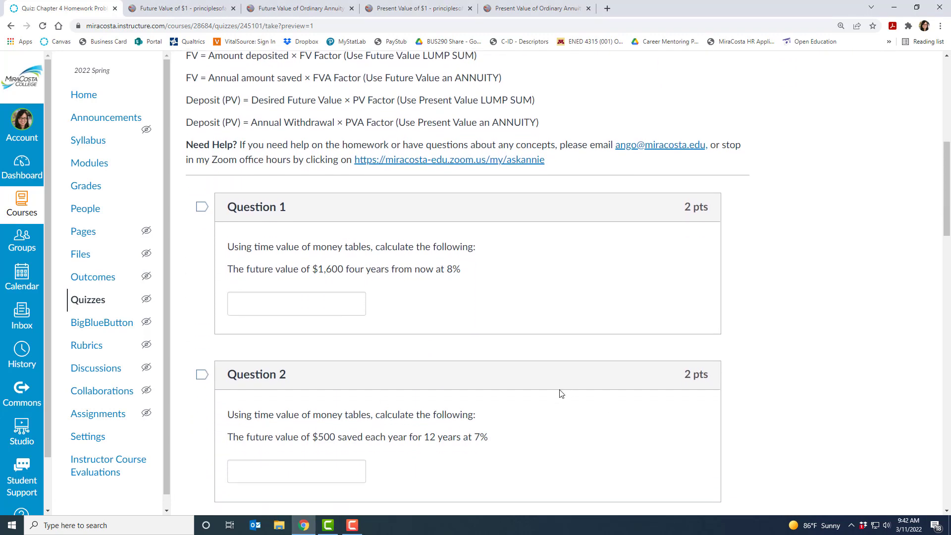
mouse_move(563, 422)
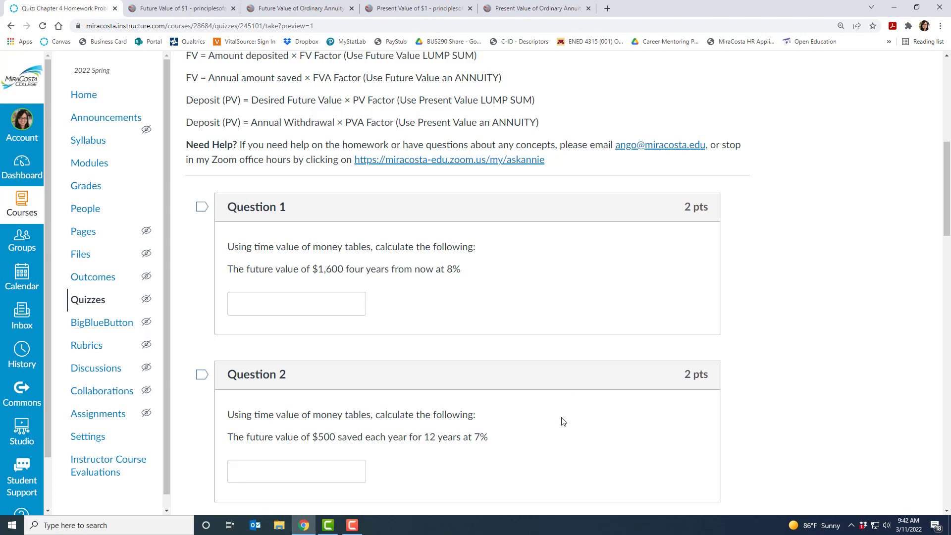
mouse_move(555, 387)
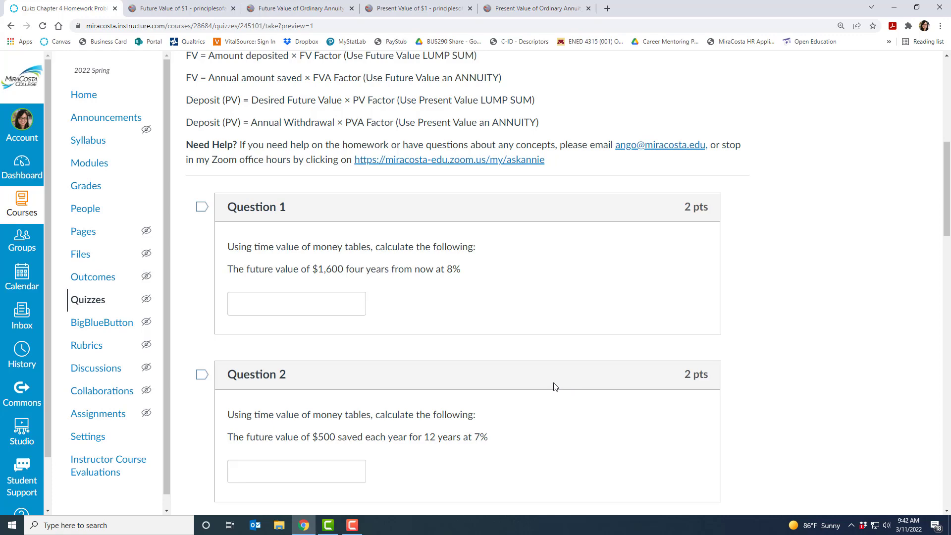
scroll("up", 3)
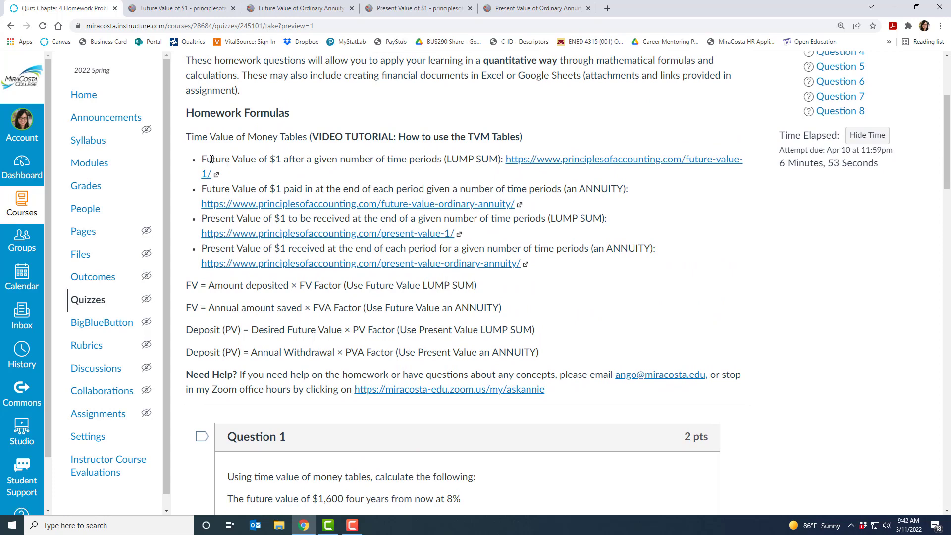
mouse_move(463, 160)
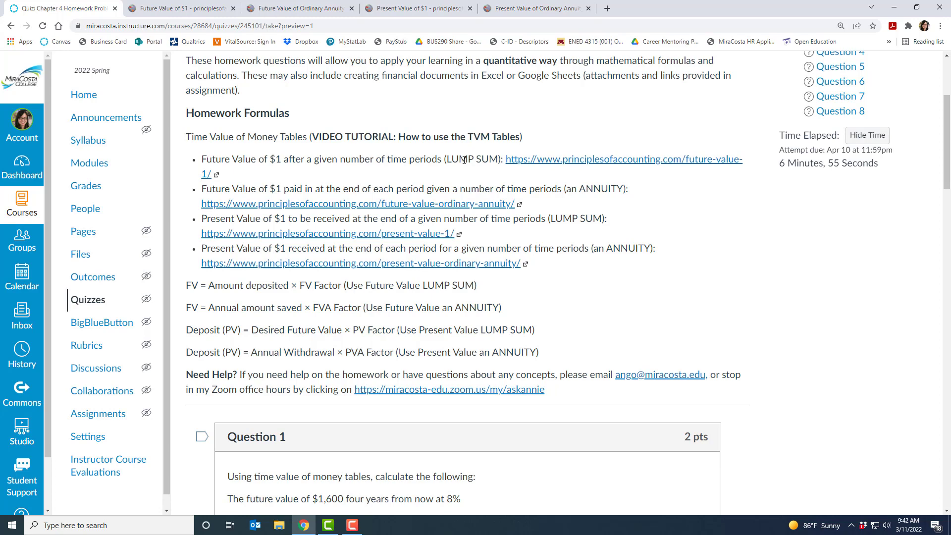
mouse_move(552, 164)
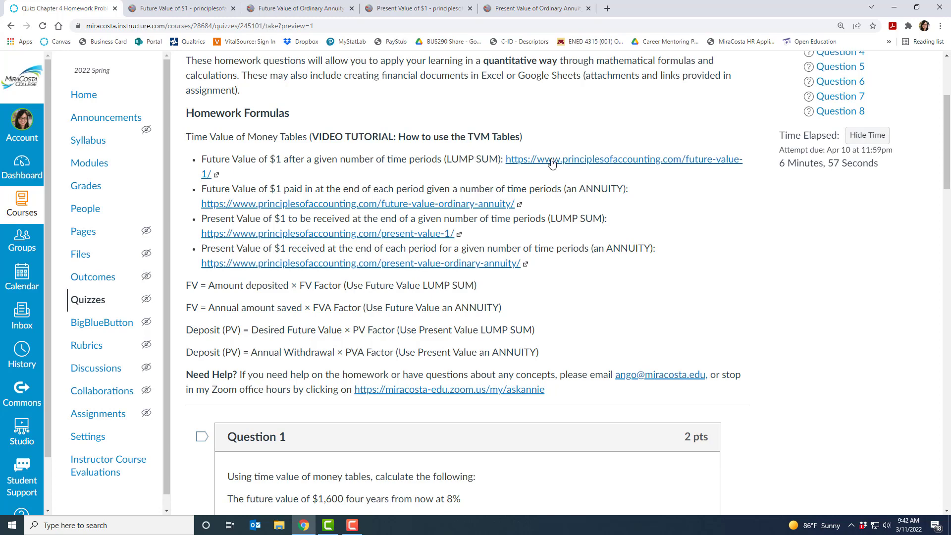
mouse_move(454, 176)
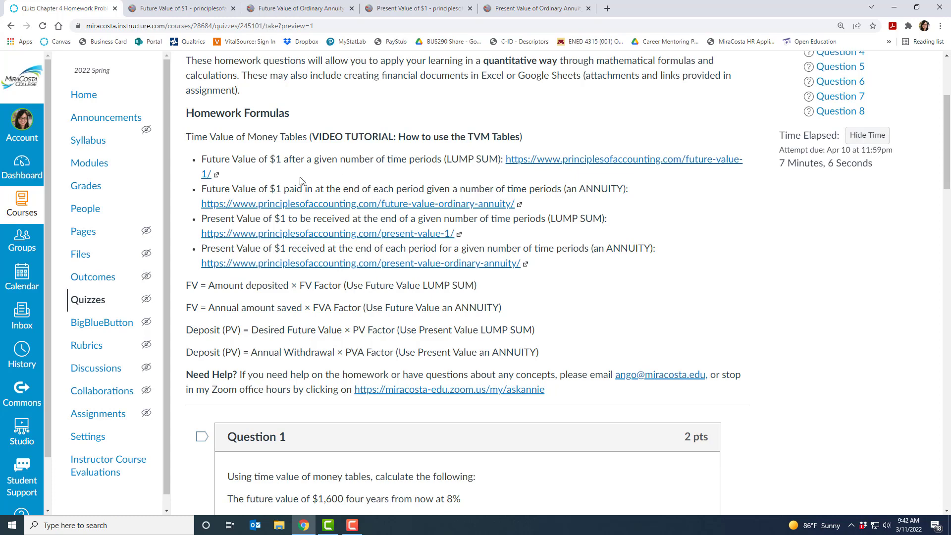
mouse_move(246, 169)
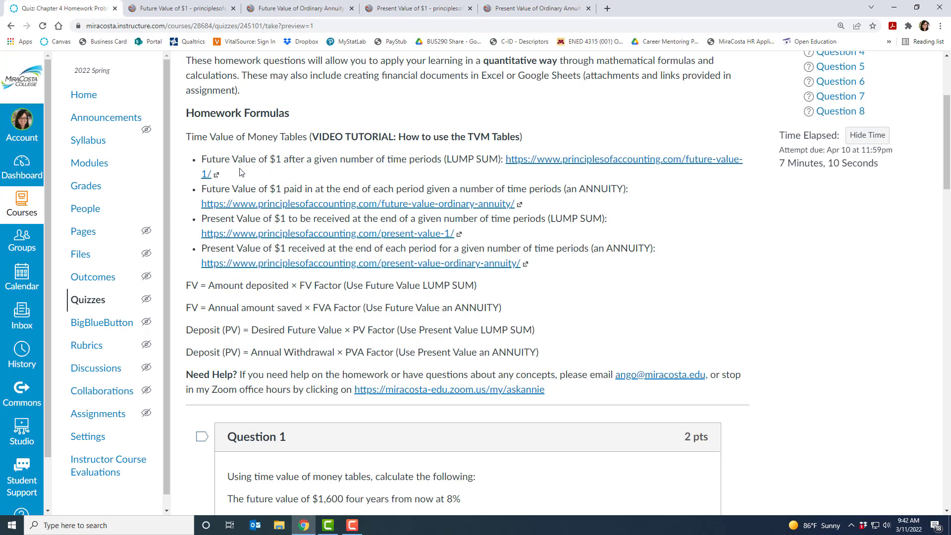
mouse_move(306, 174)
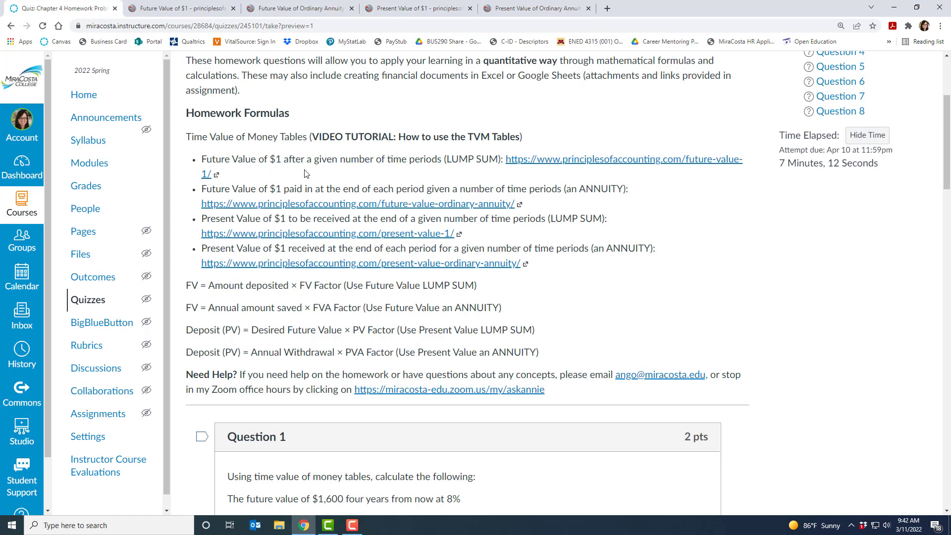
mouse_move(453, 171)
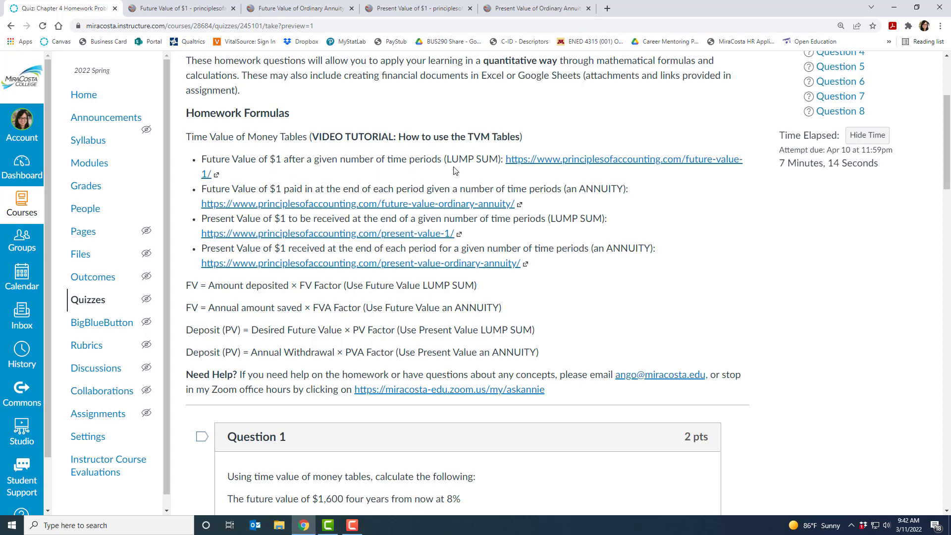
mouse_move(410, 163)
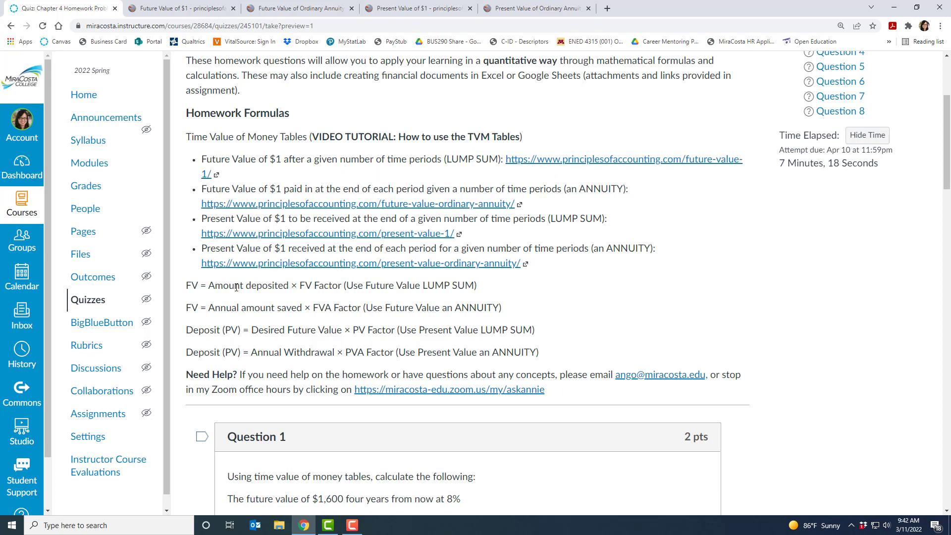
mouse_move(410, 172)
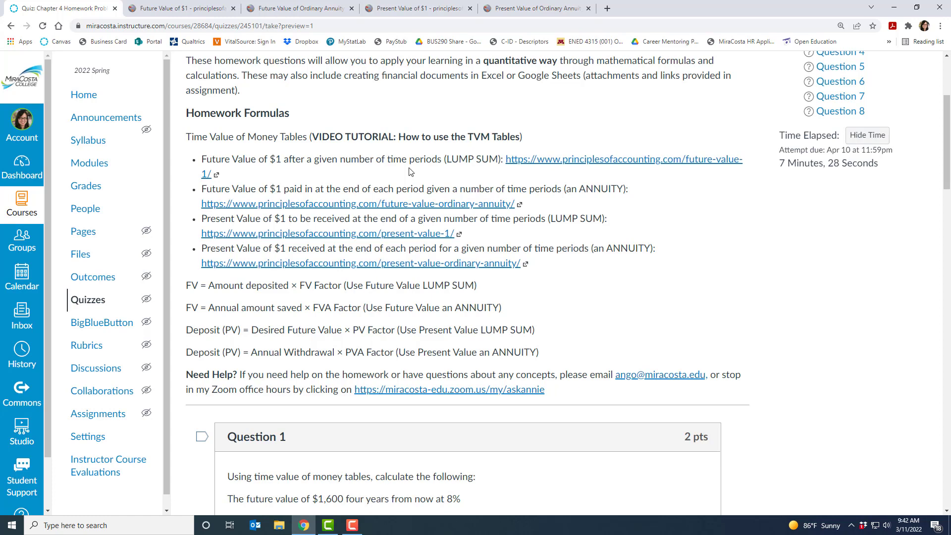
mouse_move(225, 288)
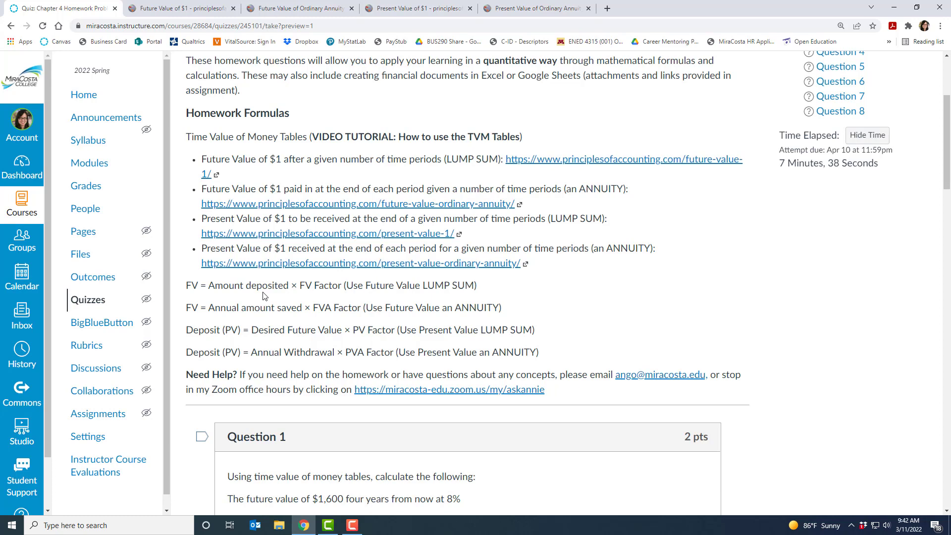
mouse_move(315, 289)
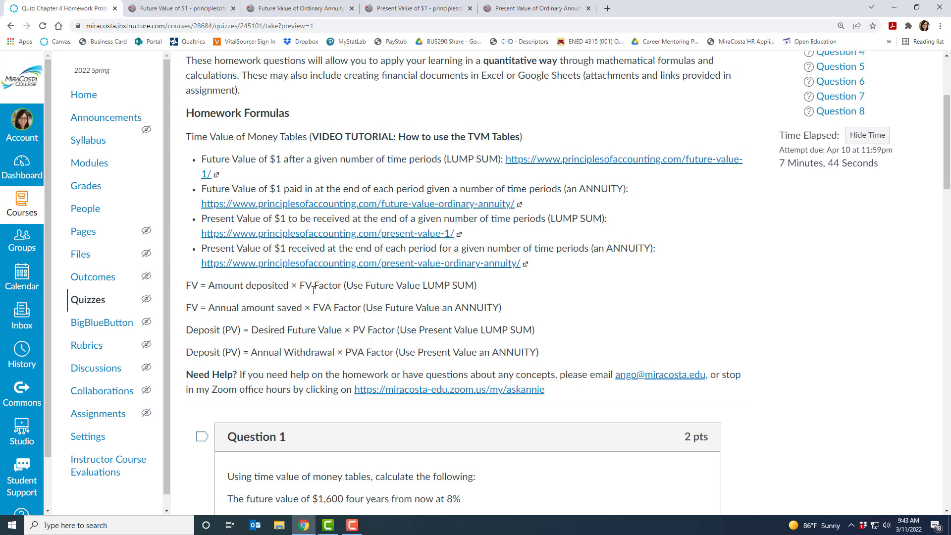
mouse_move(552, 160)
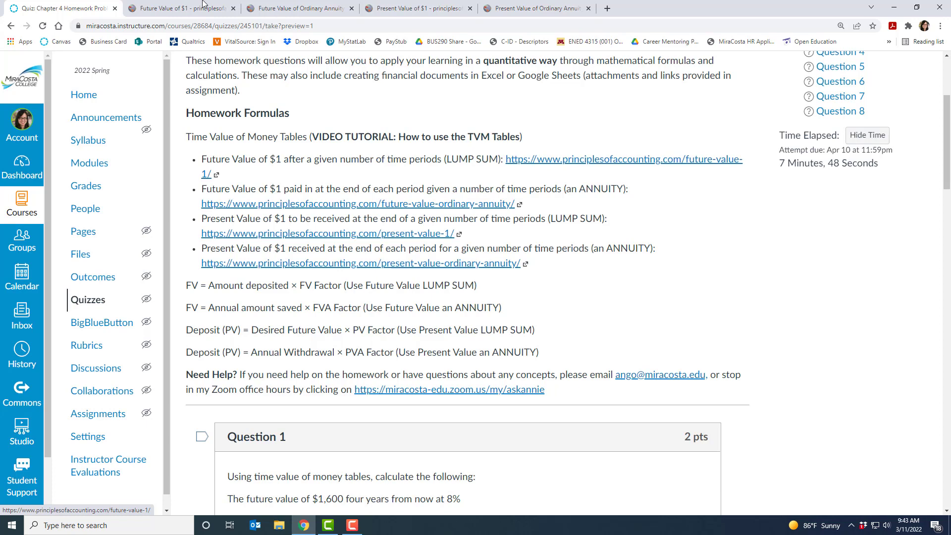
left_click(176, 8)
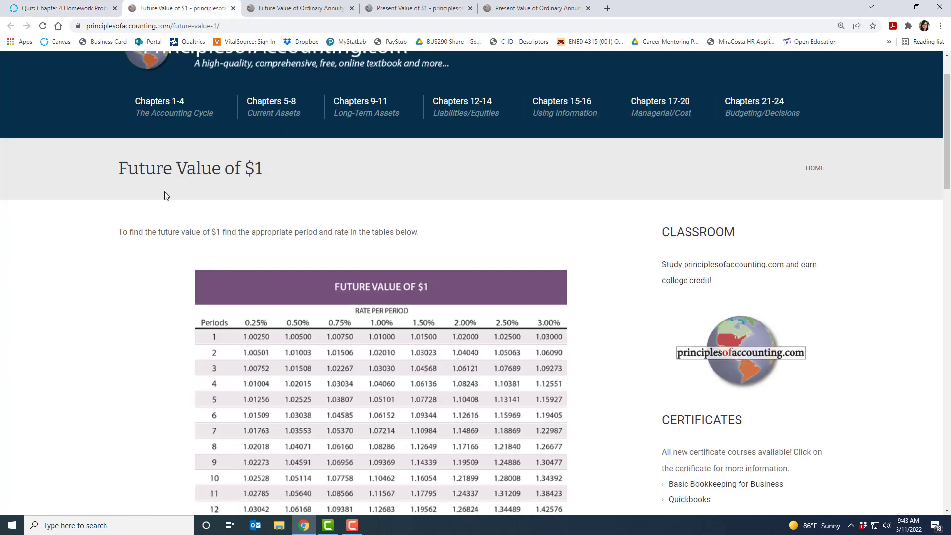
mouse_move(157, 188)
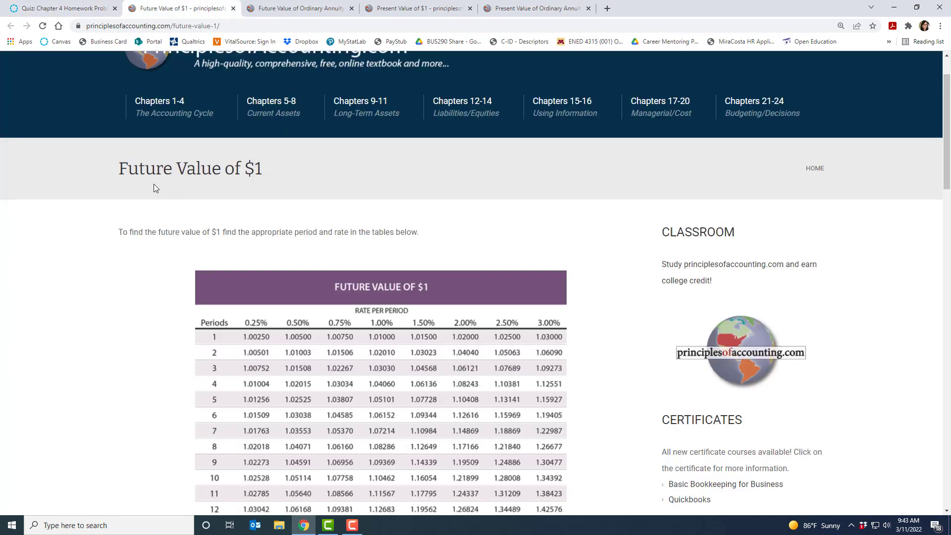
mouse_move(171, 369)
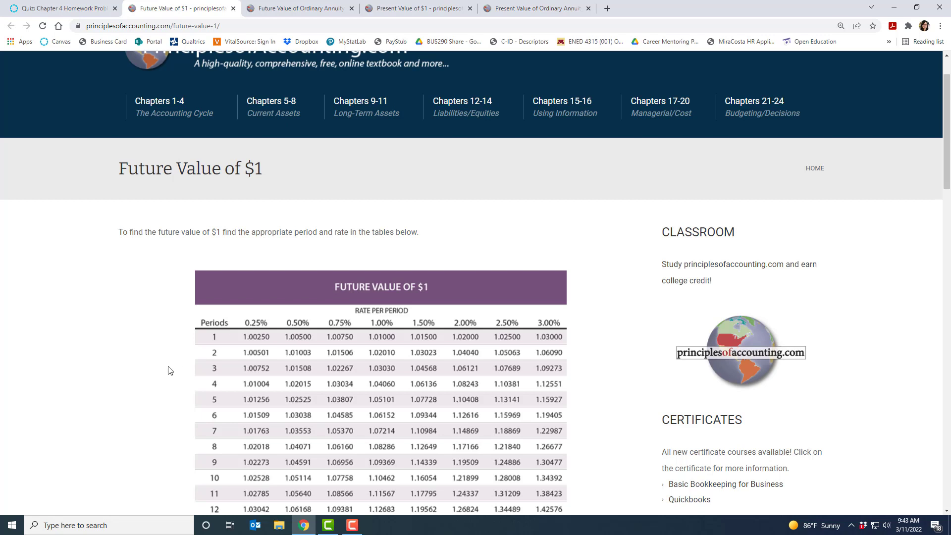
mouse_move(215, 417)
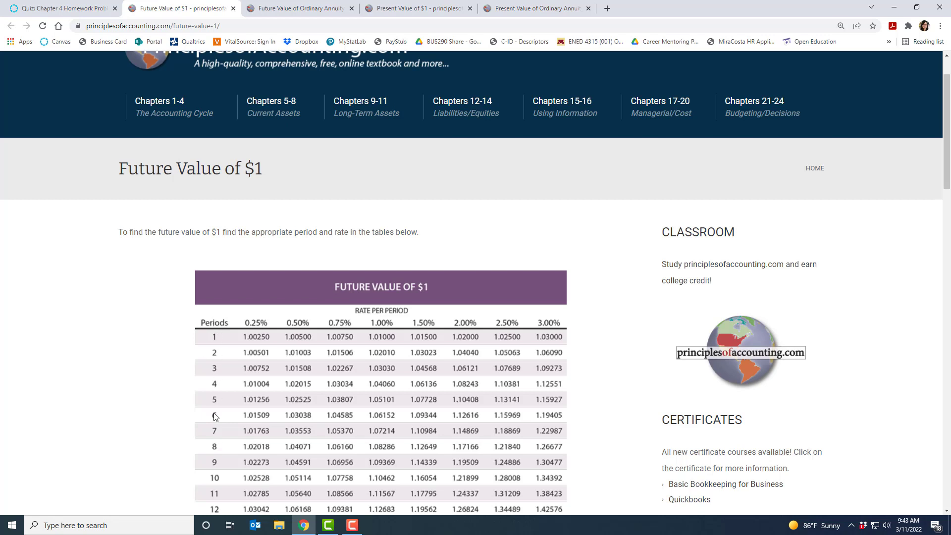
mouse_move(172, 388)
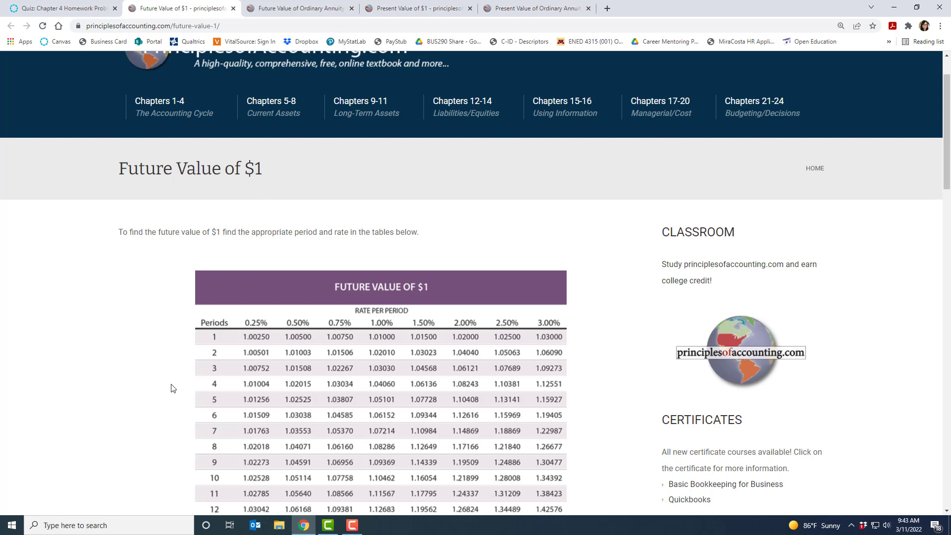
mouse_move(254, 322)
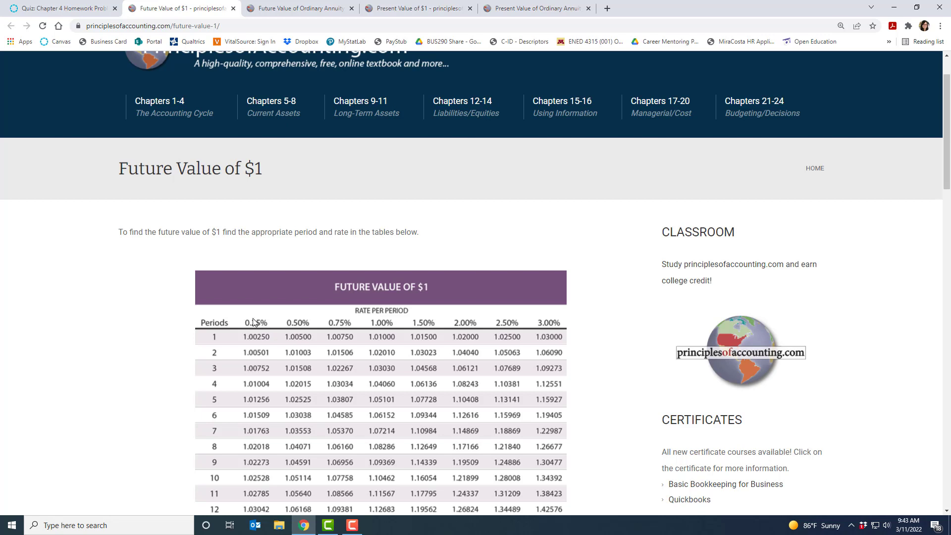
mouse_move(597, 335)
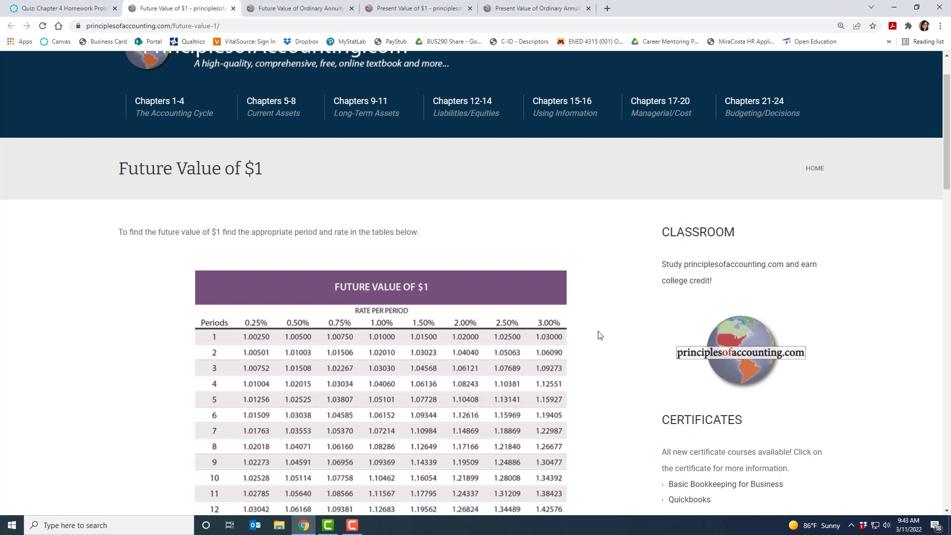
scroll("down", 3)
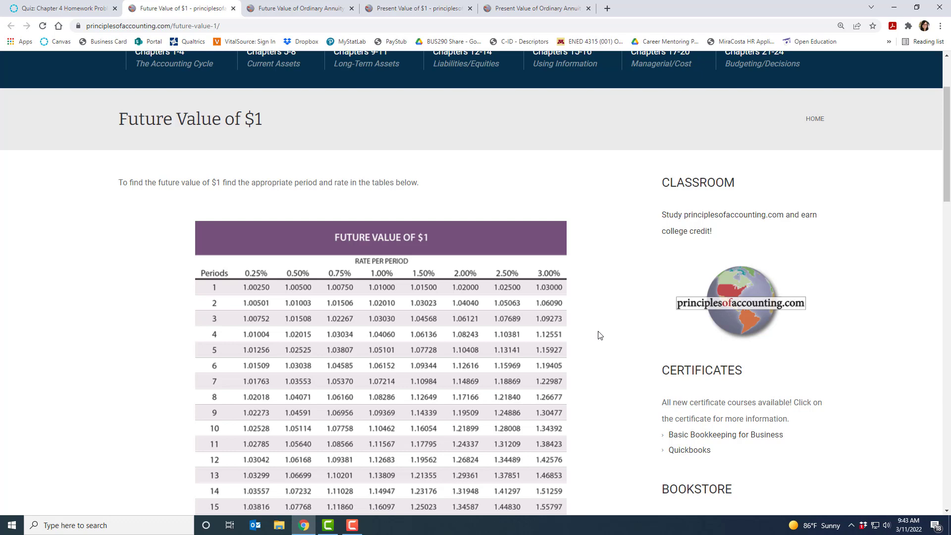
mouse_move(146, 388)
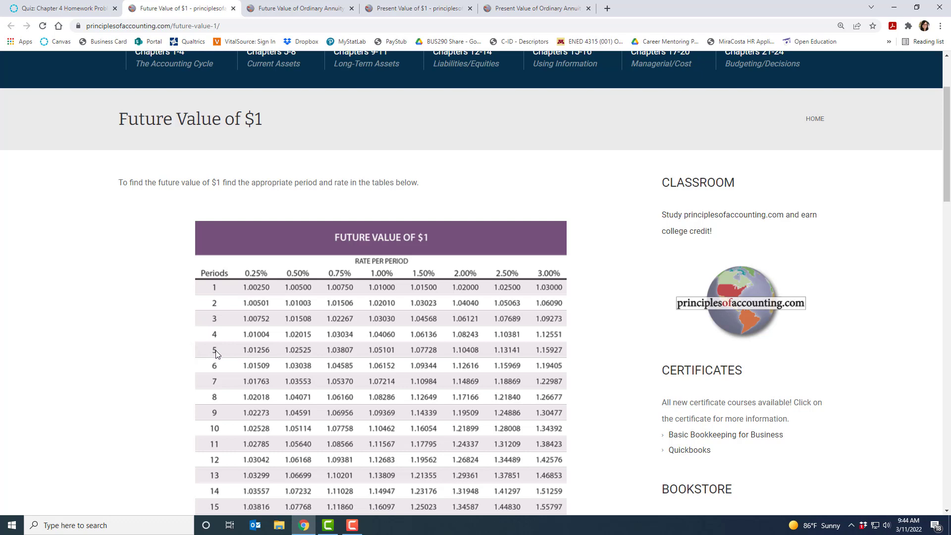
mouse_move(247, 296)
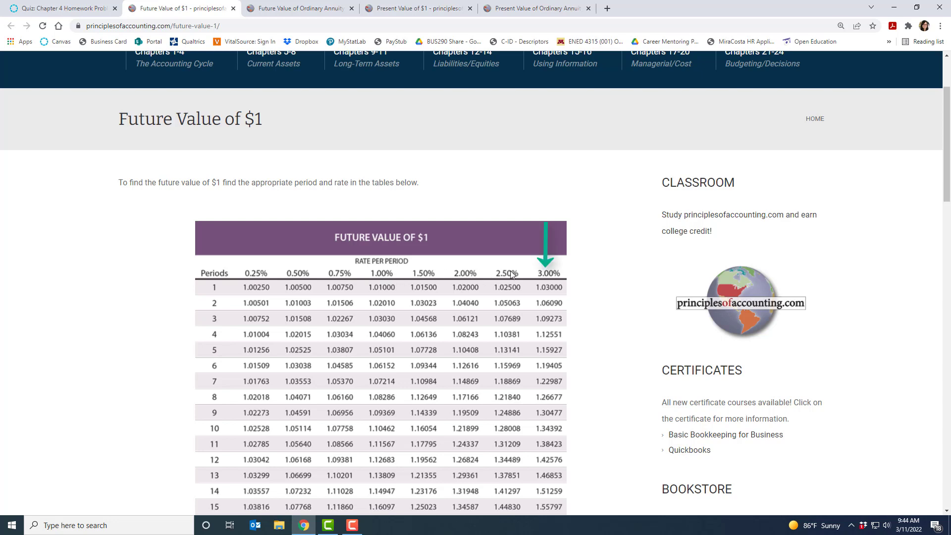
mouse_move(551, 372)
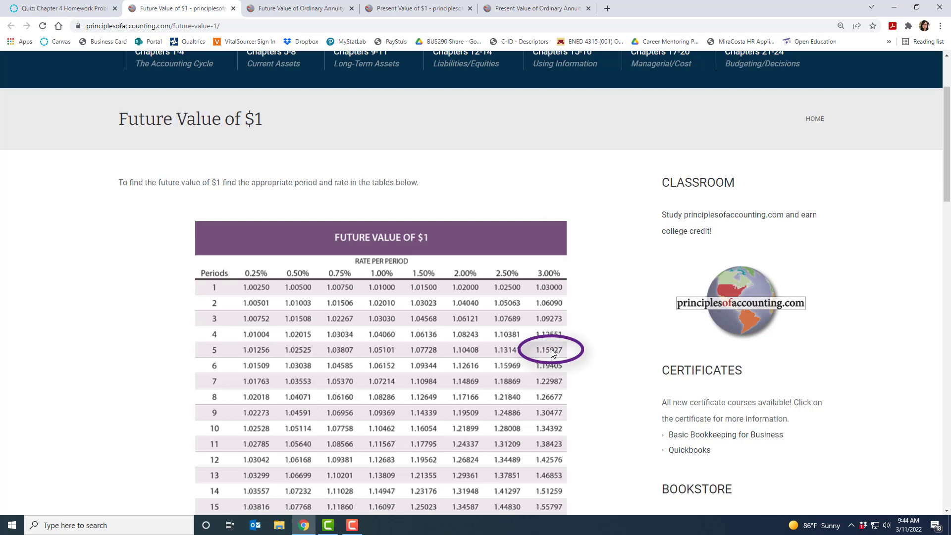
mouse_move(553, 350)
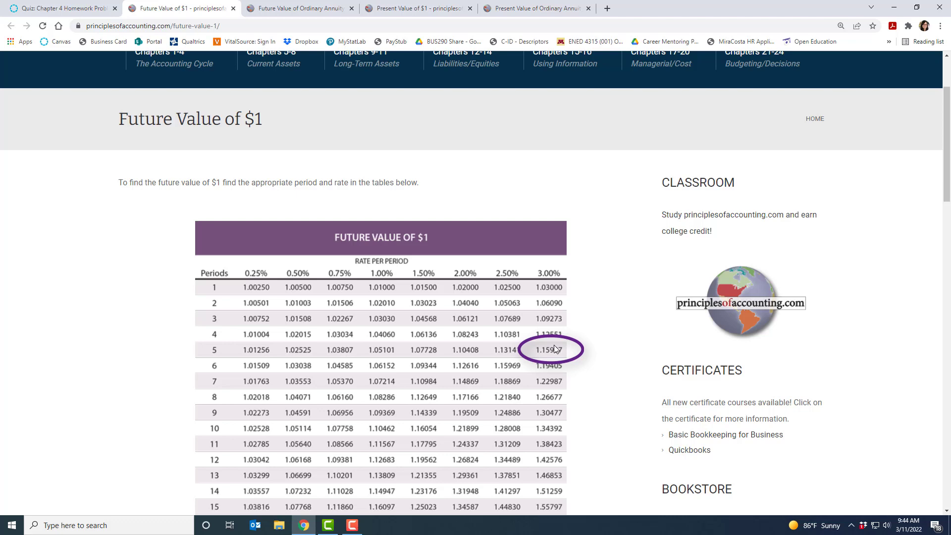
mouse_move(544, 357)
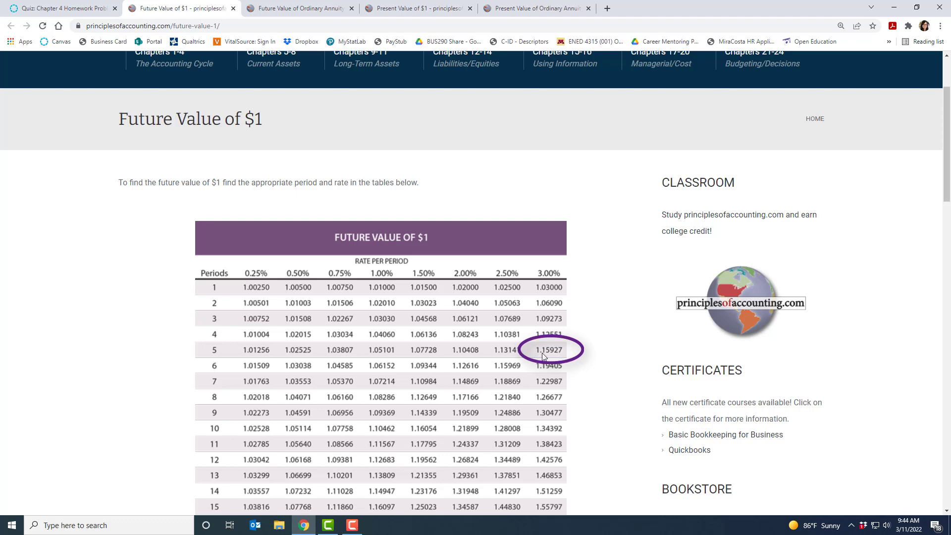
mouse_move(563, 355)
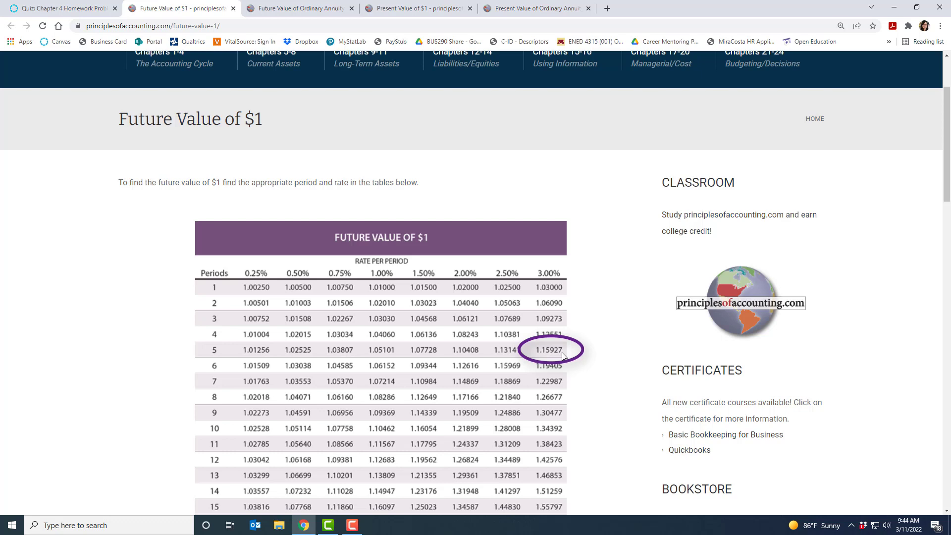
mouse_move(556, 353)
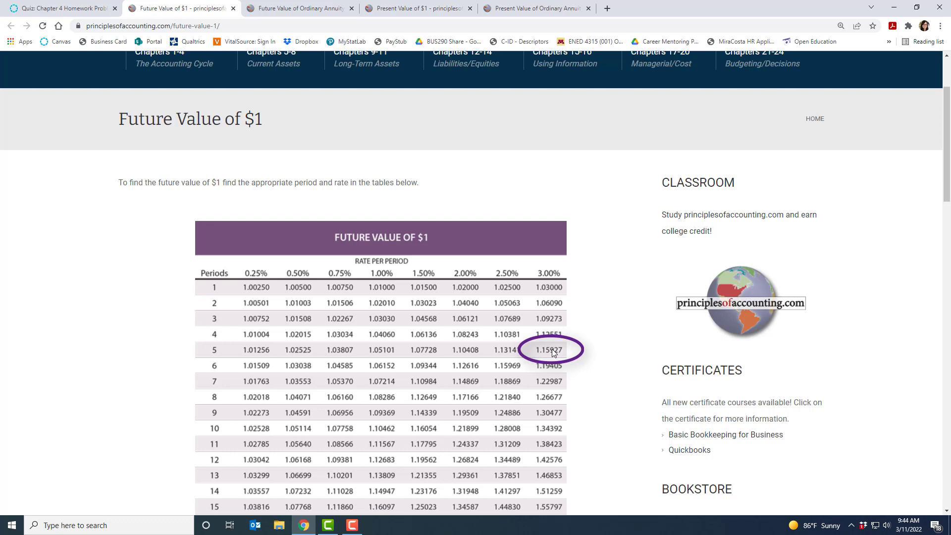
mouse_move(548, 355)
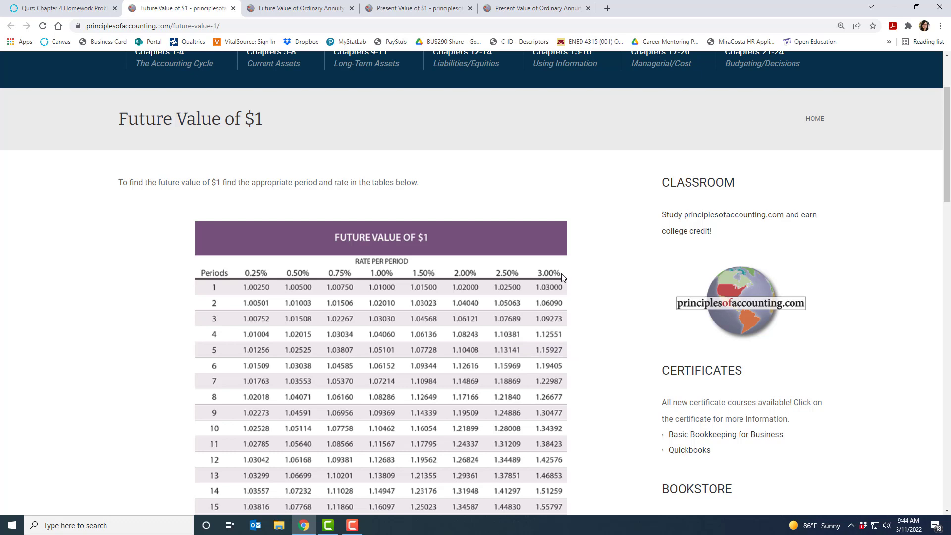
scroll("down", 3)
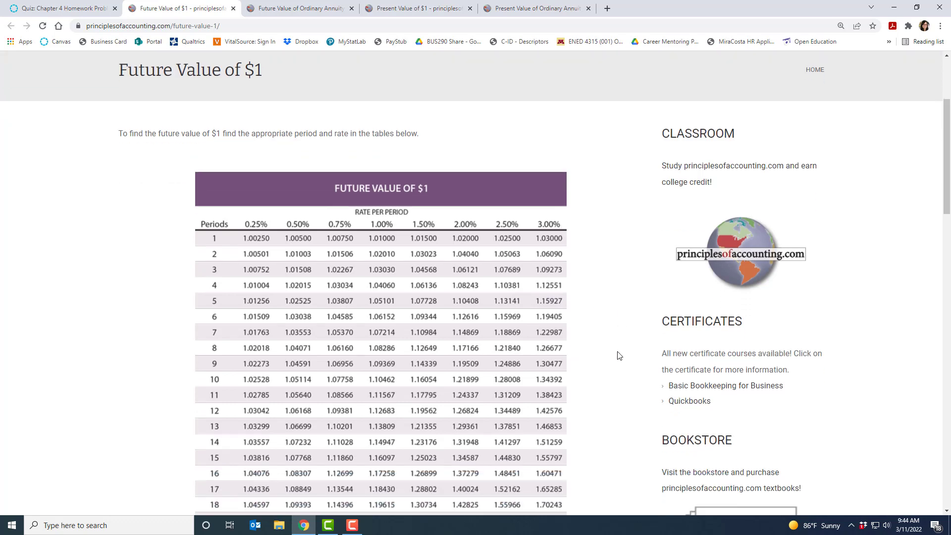
scroll("down", 3)
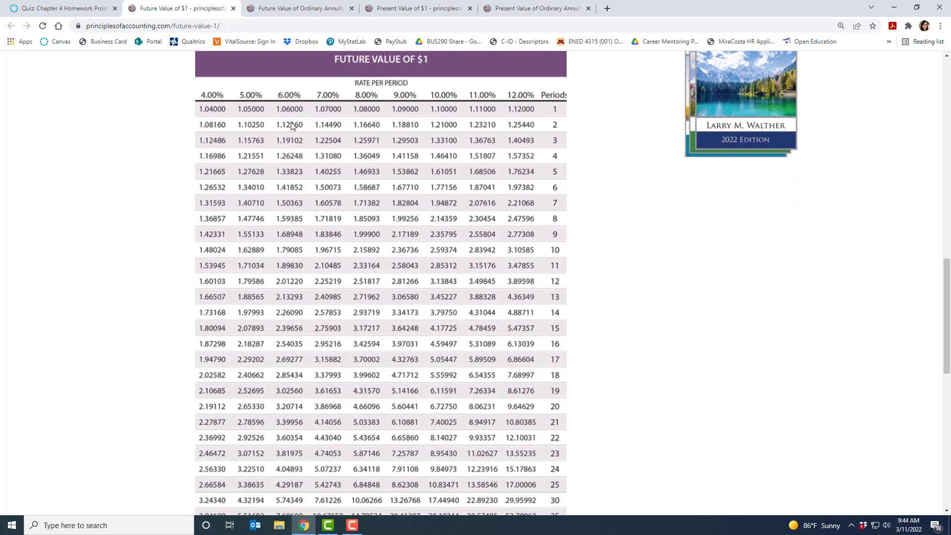
mouse_move(208, 97)
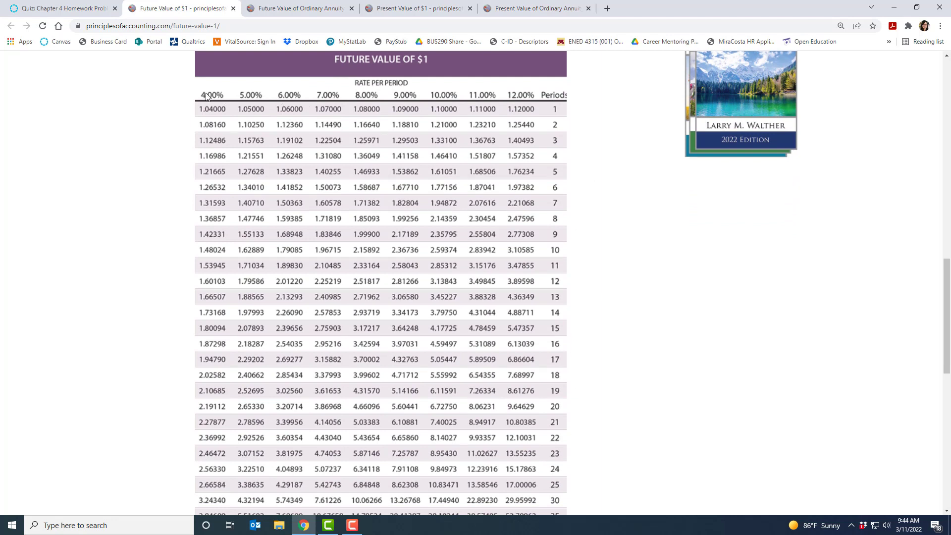
mouse_move(523, 105)
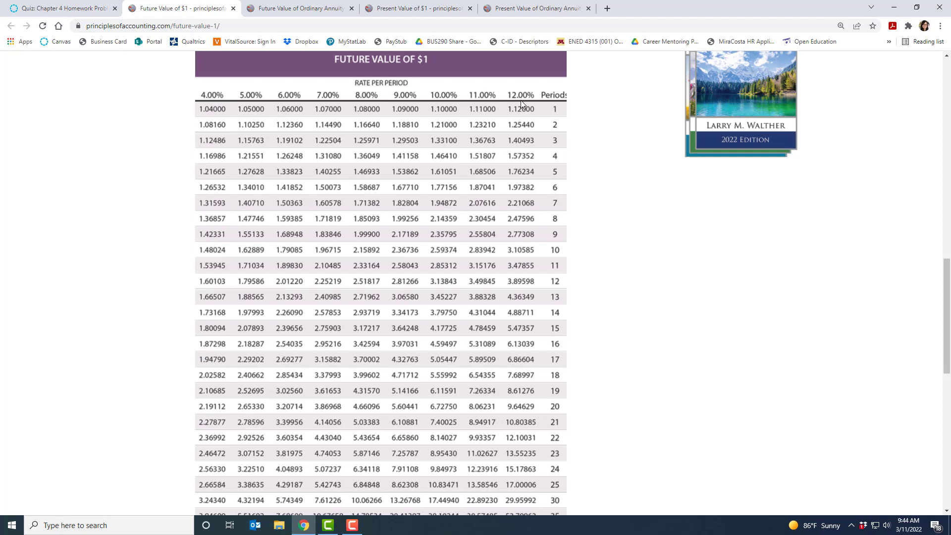
scroll("down", 3)
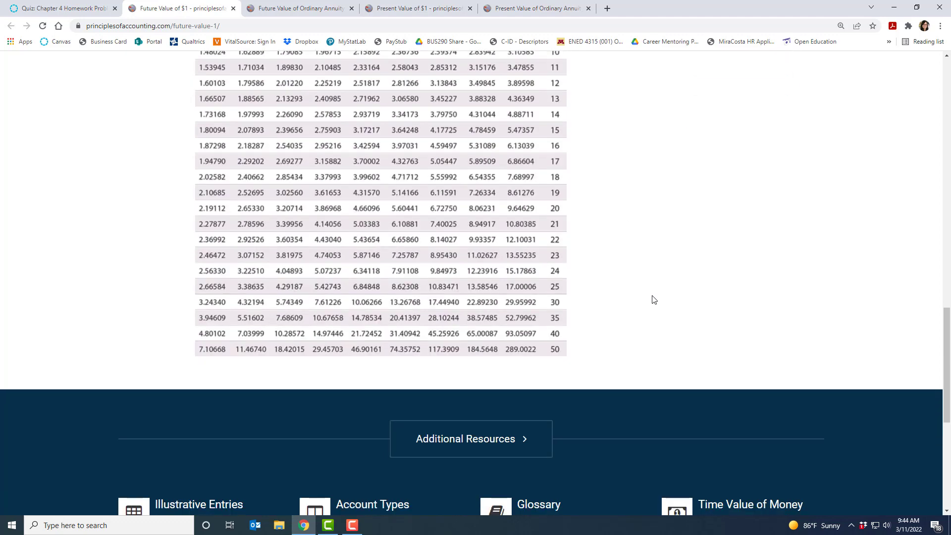
scroll("up", 3)
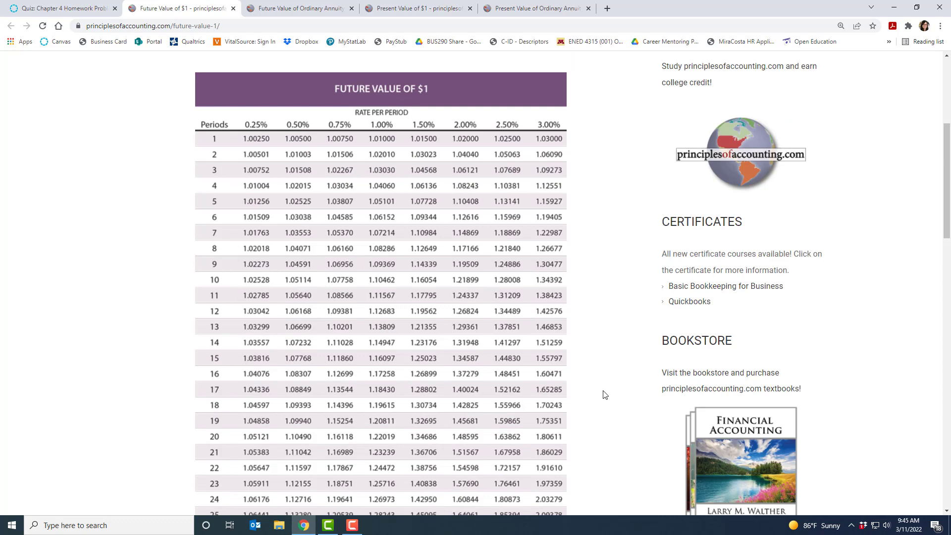
mouse_move(51, 237)
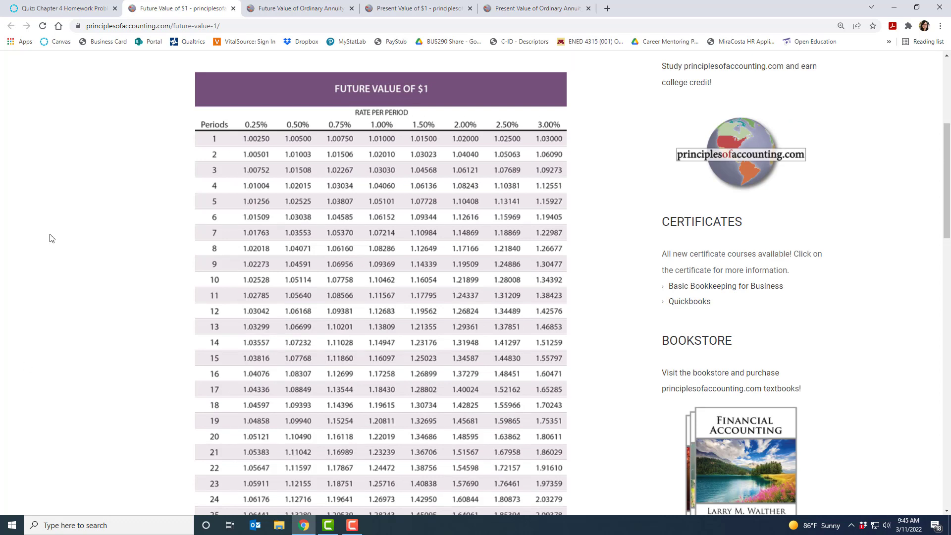
mouse_move(174, 177)
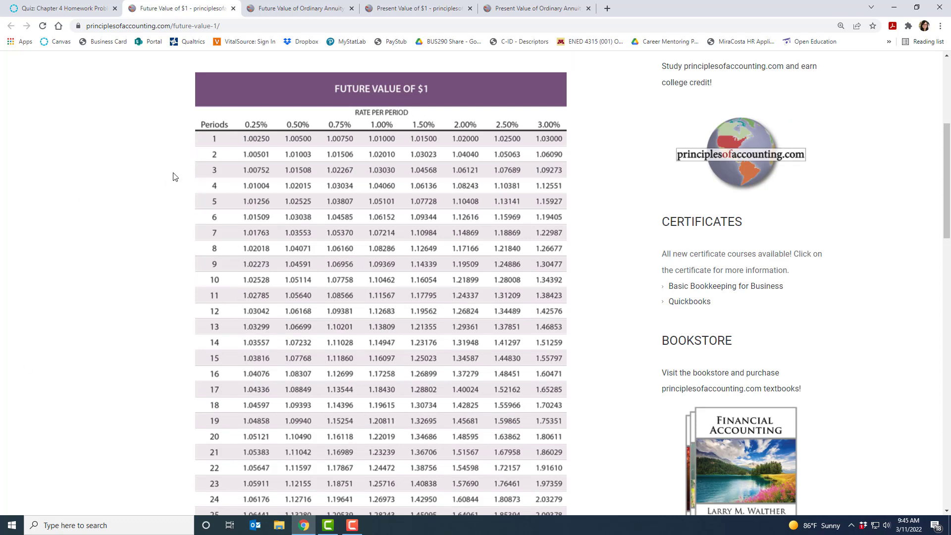
mouse_move(483, 138)
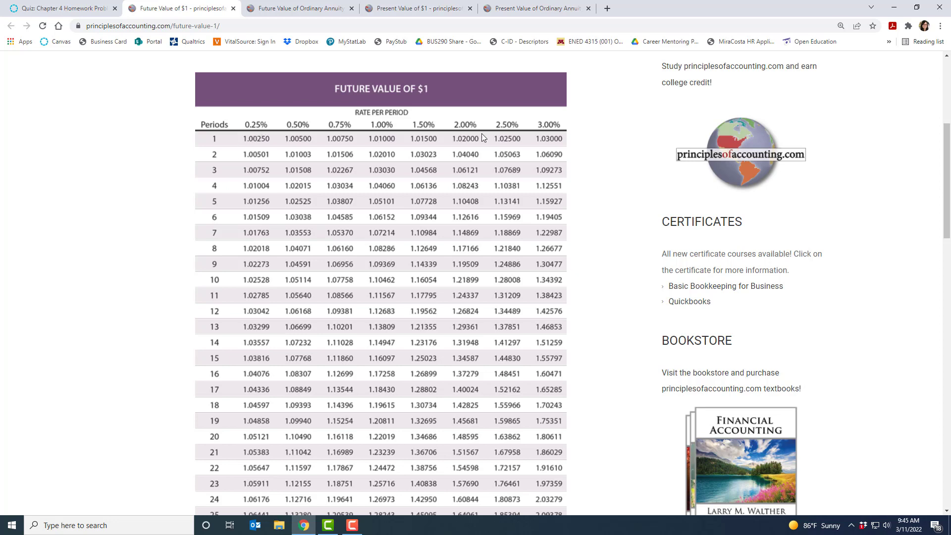
mouse_move(657, 249)
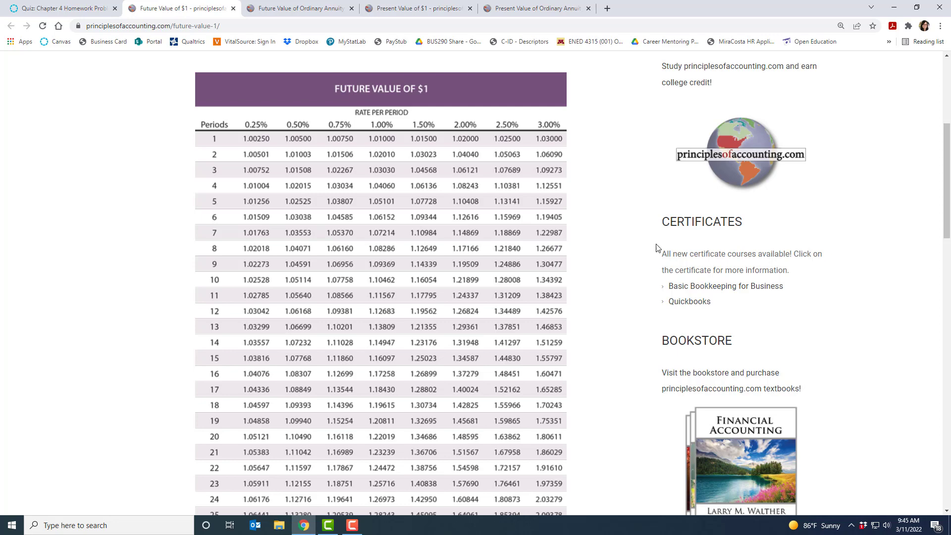
mouse_move(626, 265)
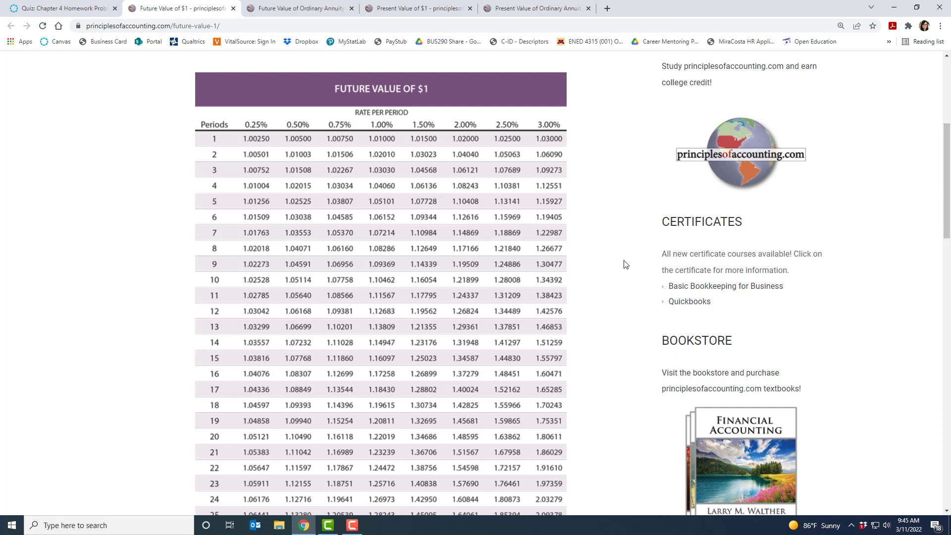
Return to the Chapter 4 Homework quiz showing the homework formulas and Question 1 on $1,600 at 8%.
left_click(61, 8)
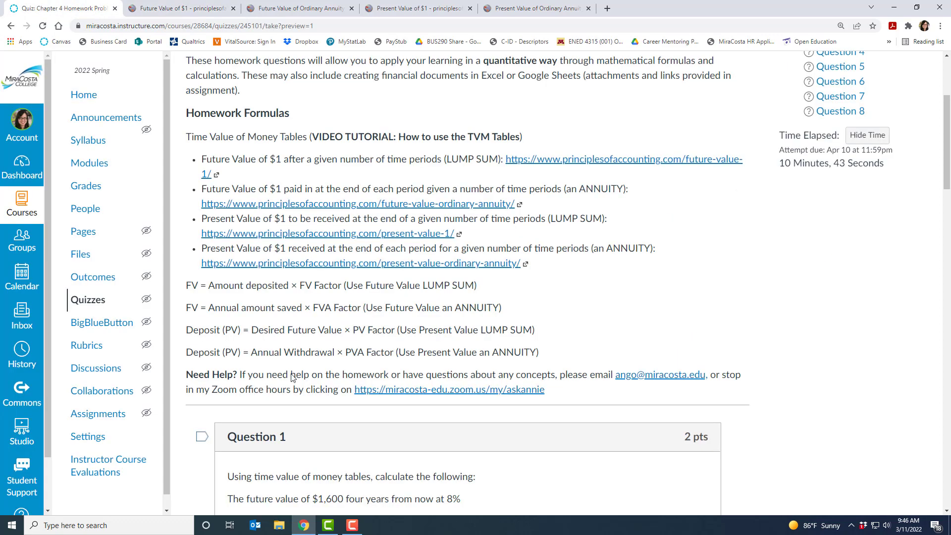
mouse_move(299, 301)
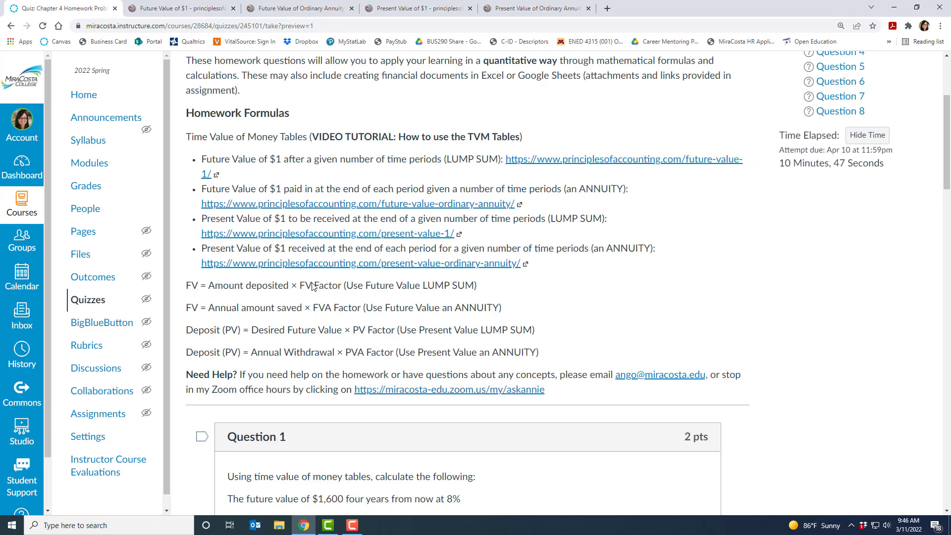
mouse_move(393, 303)
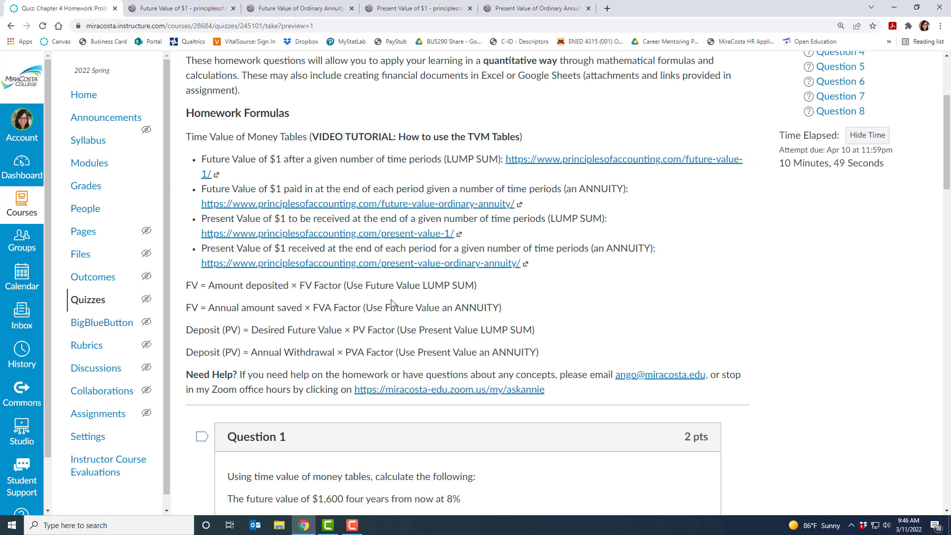
mouse_move(202, 307)
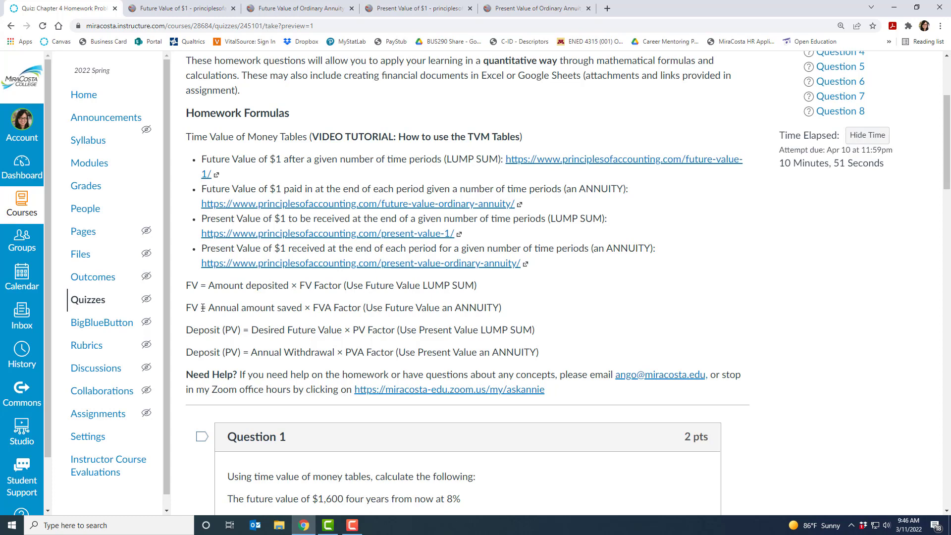
mouse_move(228, 362)
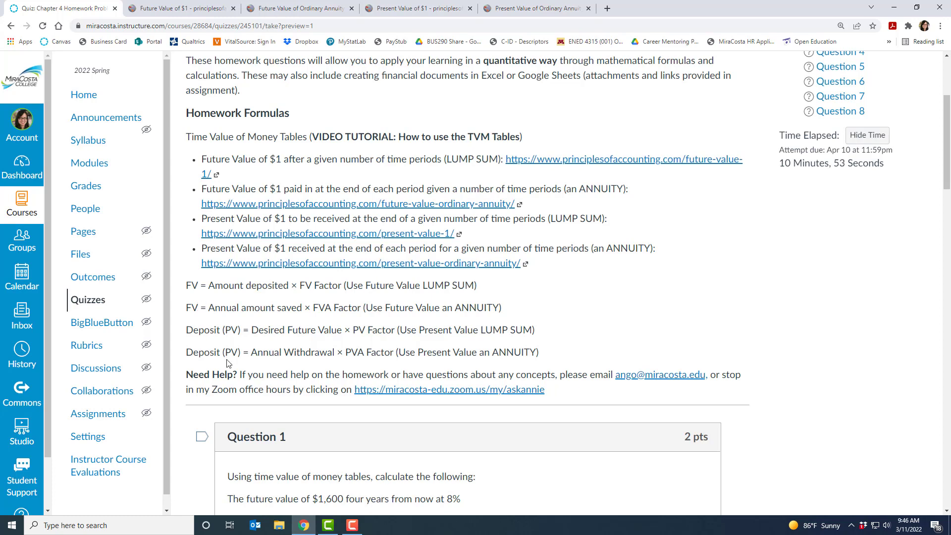
mouse_move(303, 337)
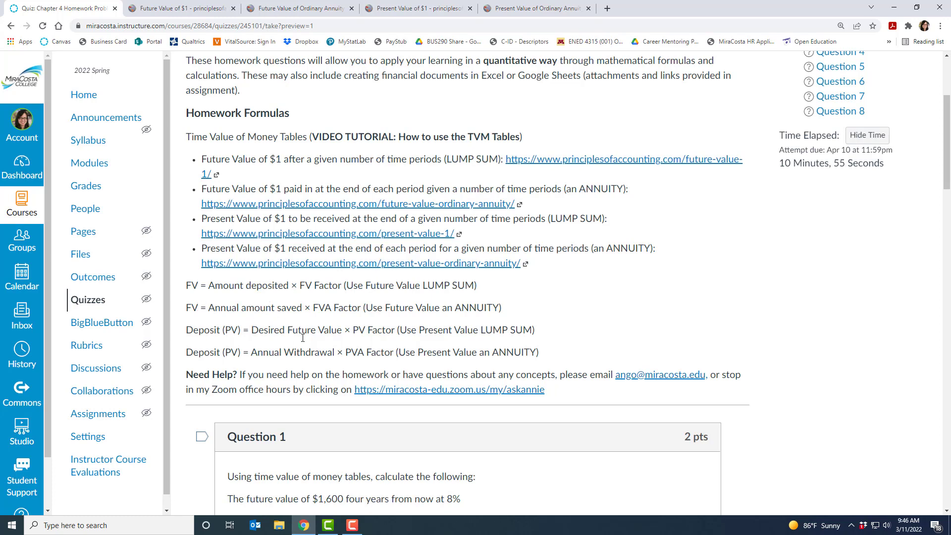
mouse_move(378, 333)
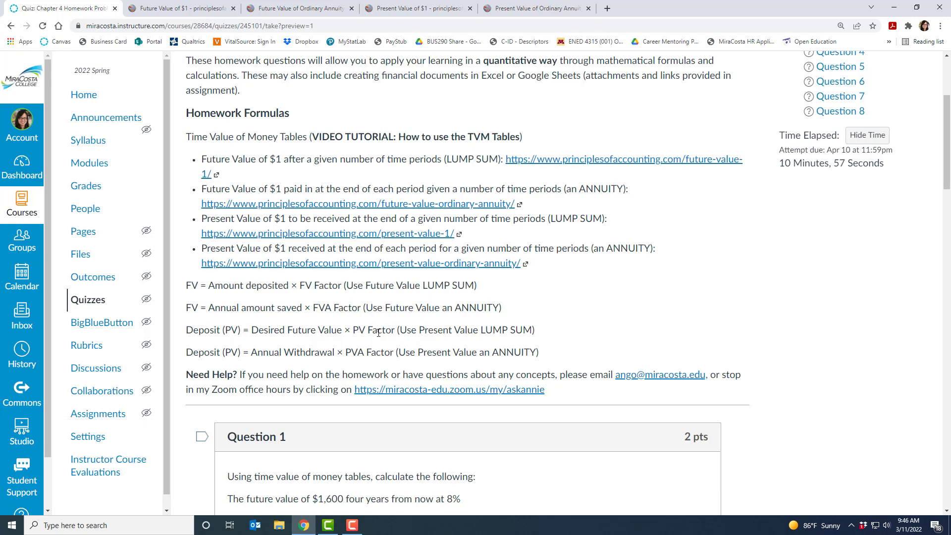
mouse_move(674, 295)
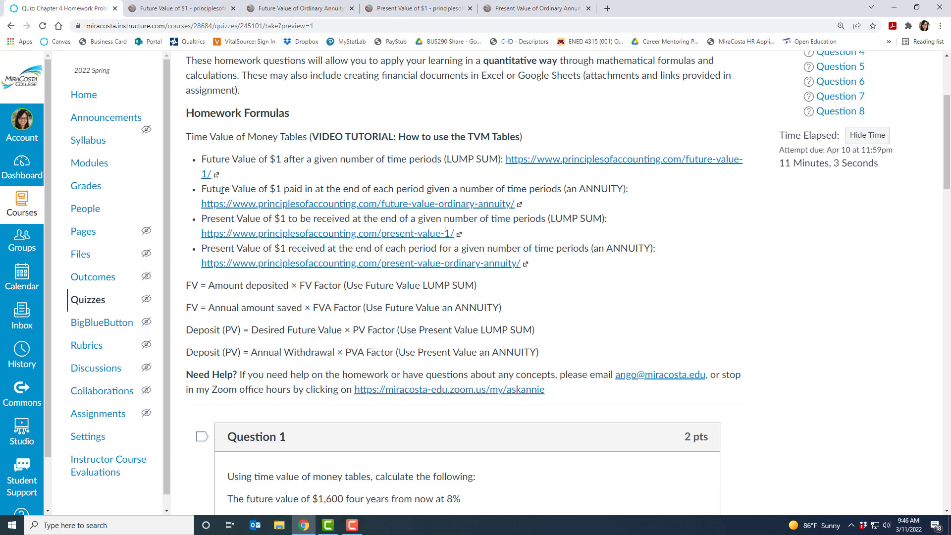
mouse_move(257, 186)
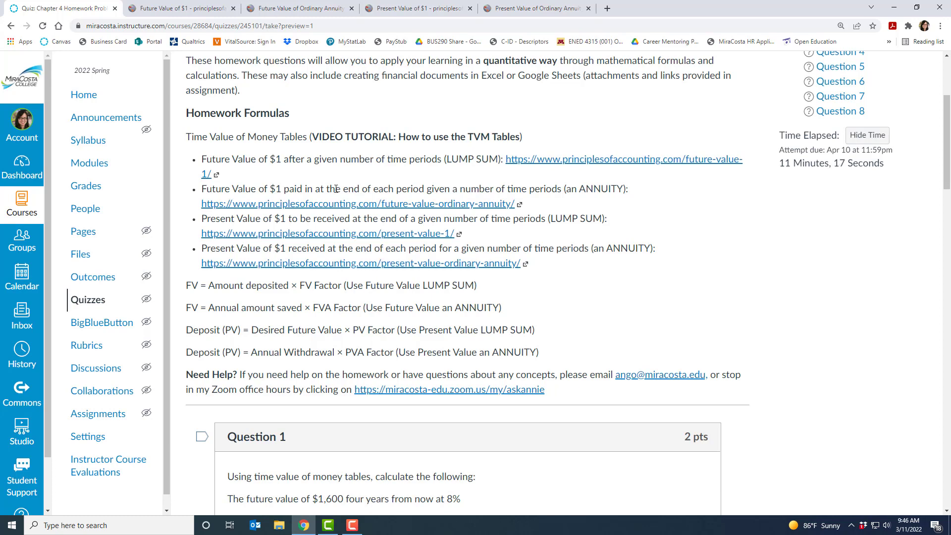
mouse_move(599, 192)
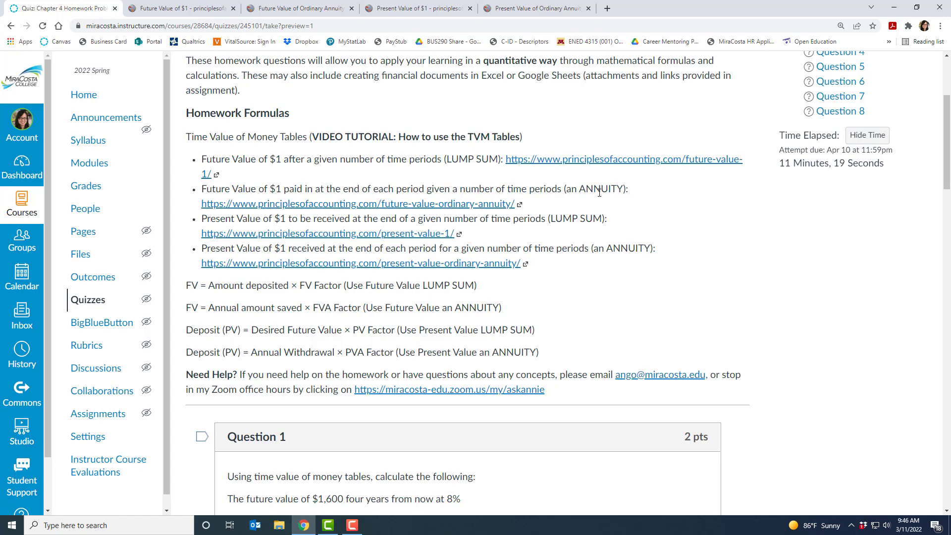
mouse_move(543, 185)
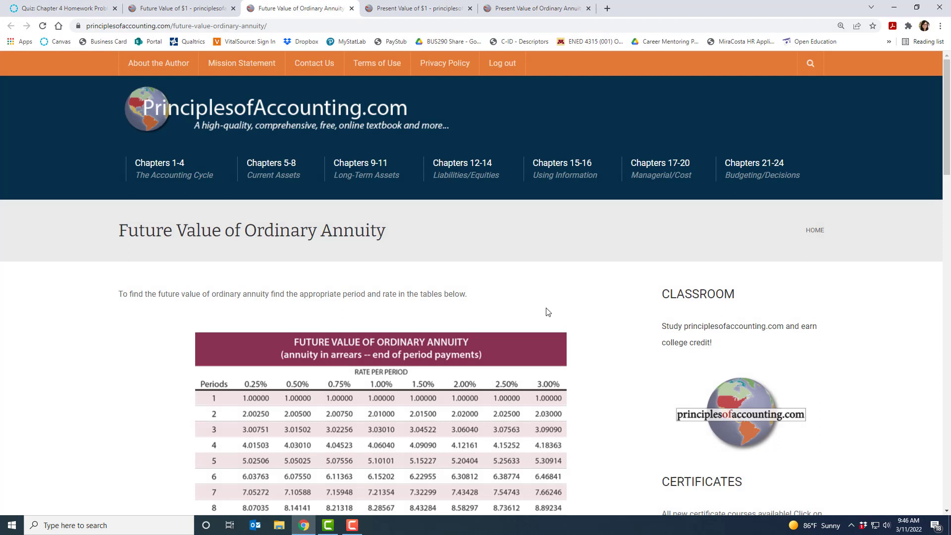
View the Future Value of Ordinary Annuity table, then return to the quiz's homework formulas.
scroll("down", 3)
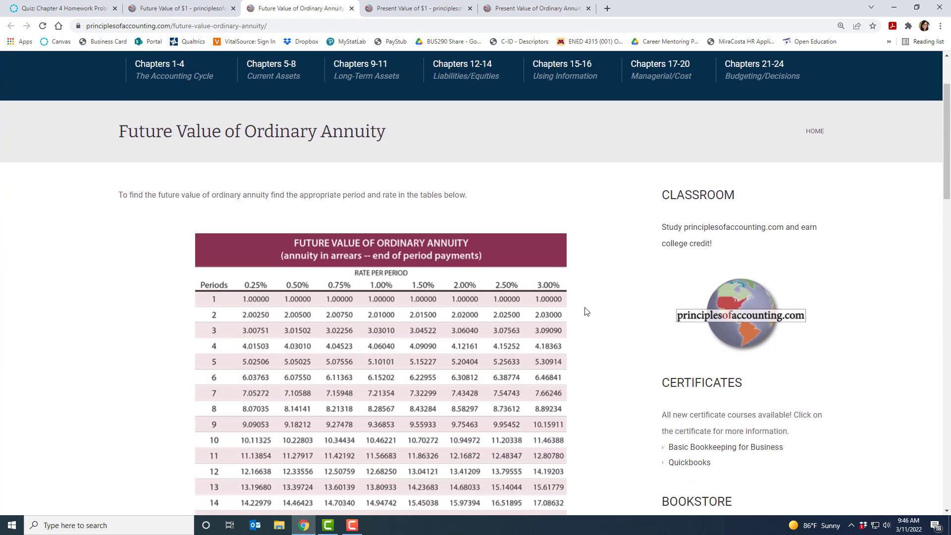
mouse_move(212, 490)
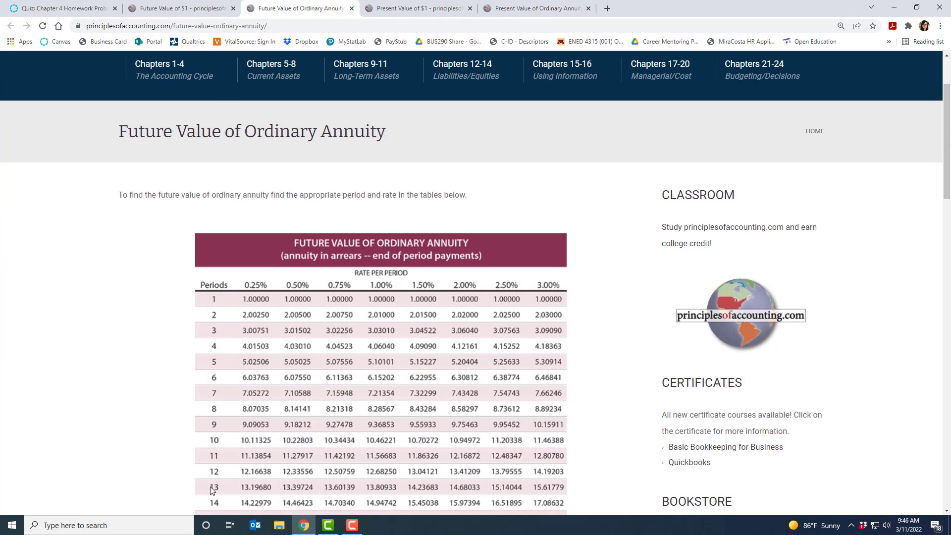
mouse_move(622, 312)
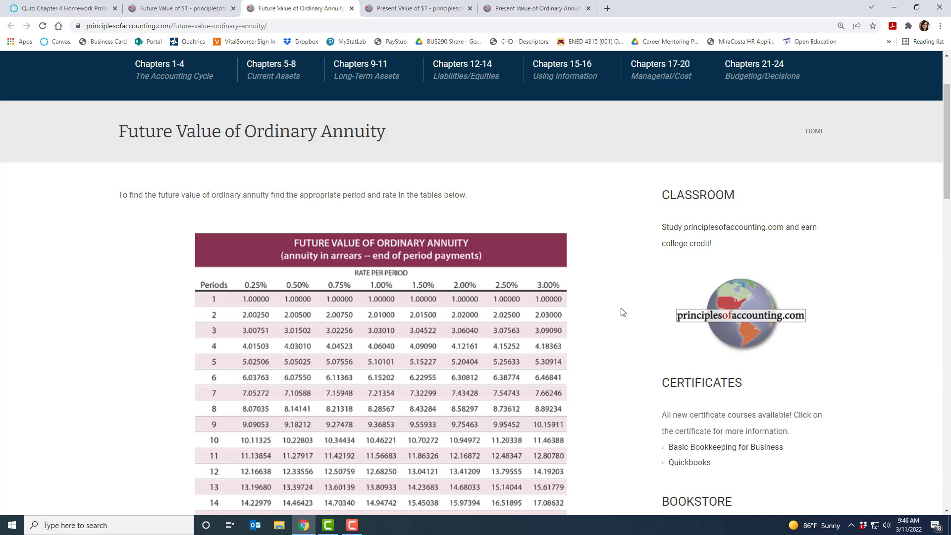
mouse_move(236, 120)
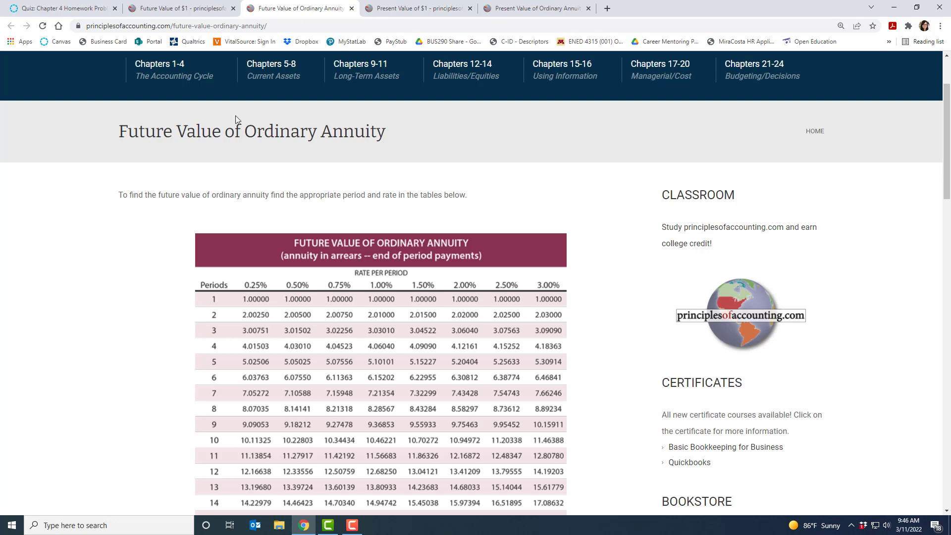
mouse_move(142, 119)
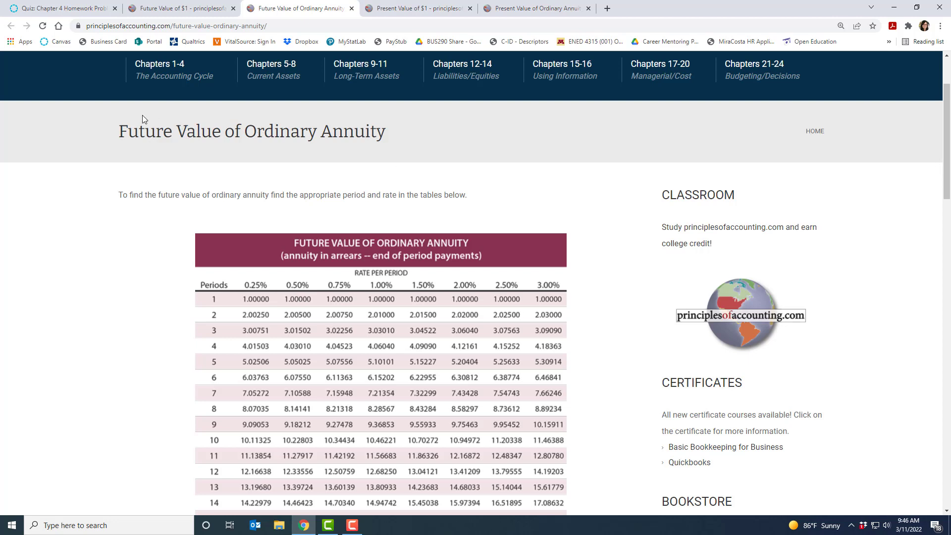
mouse_move(257, 150)
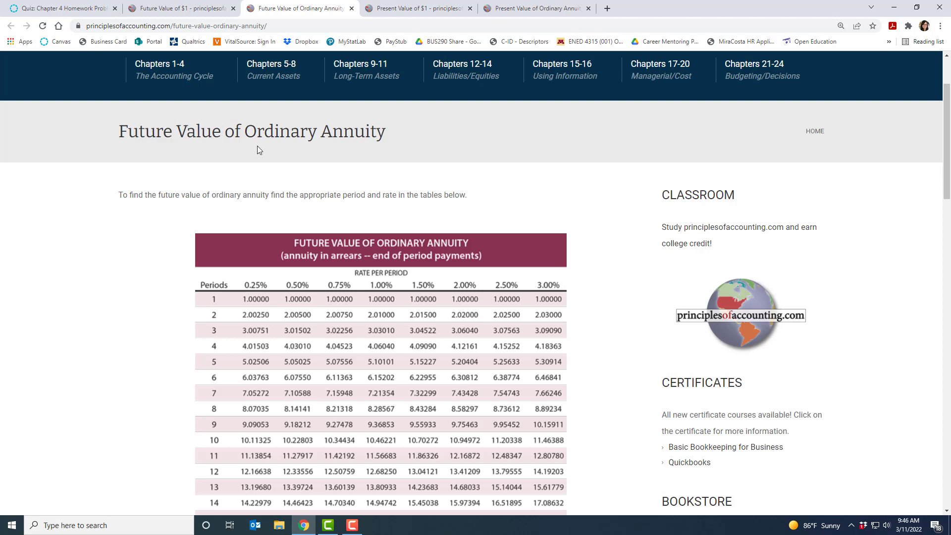
mouse_move(202, 158)
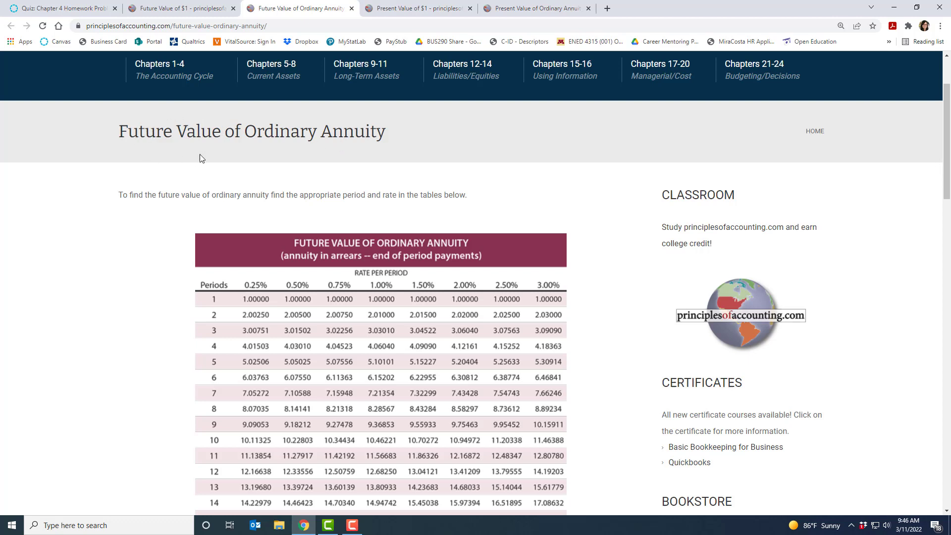
mouse_move(386, 148)
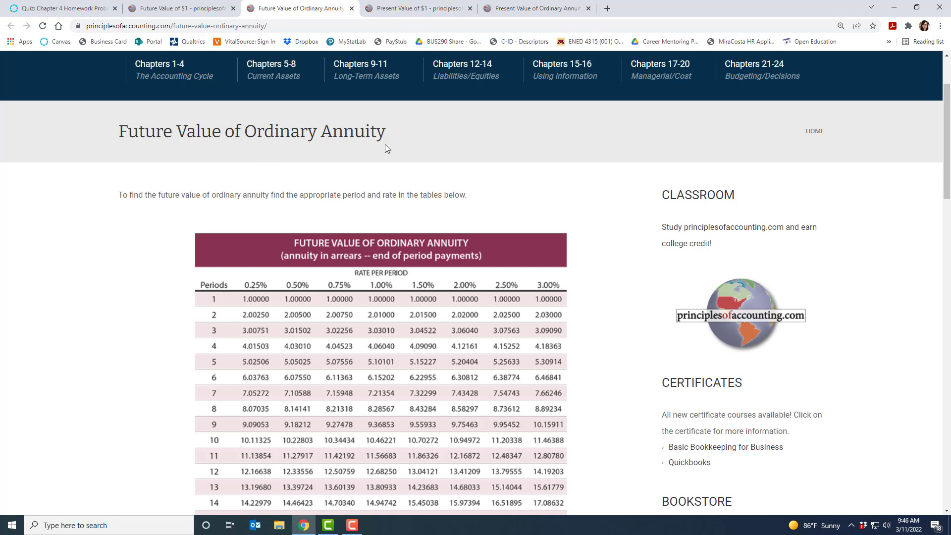
mouse_move(492, 391)
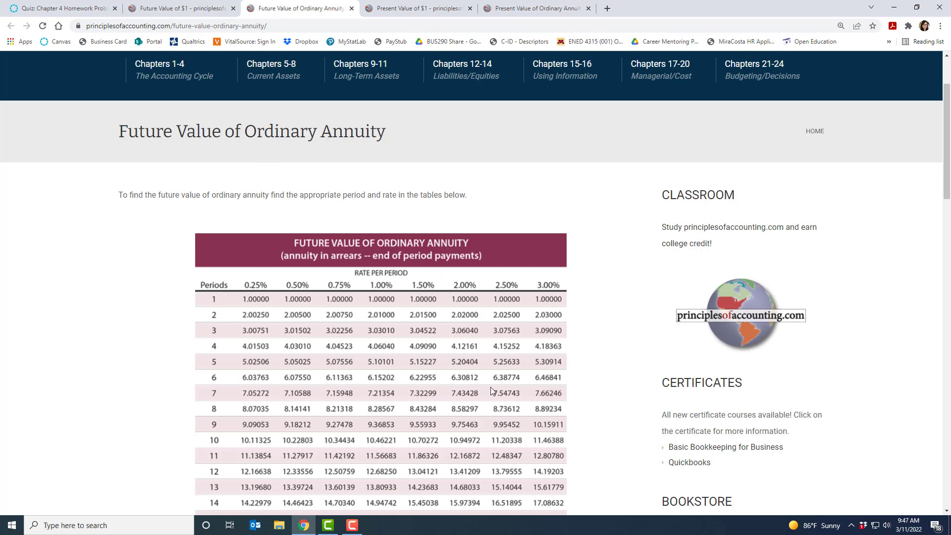
mouse_move(60, 9)
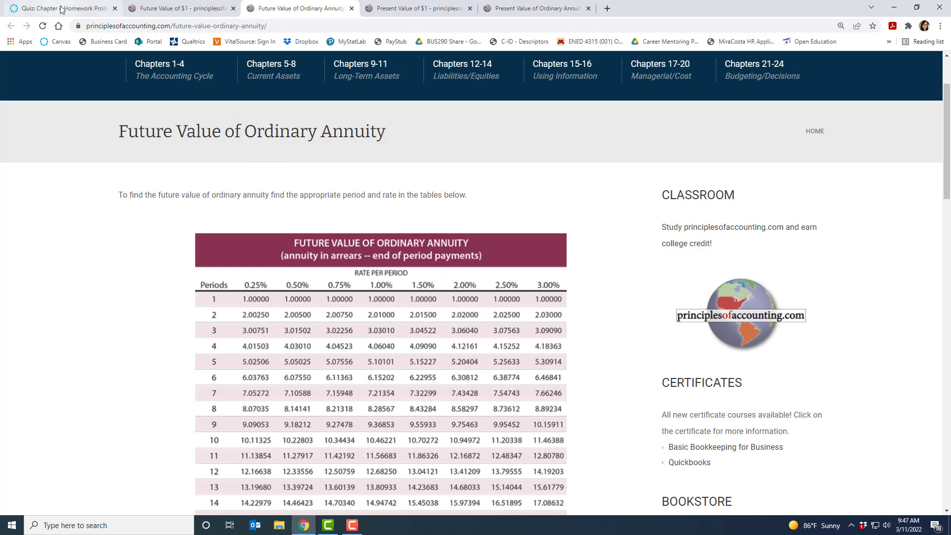
left_click(60, 8)
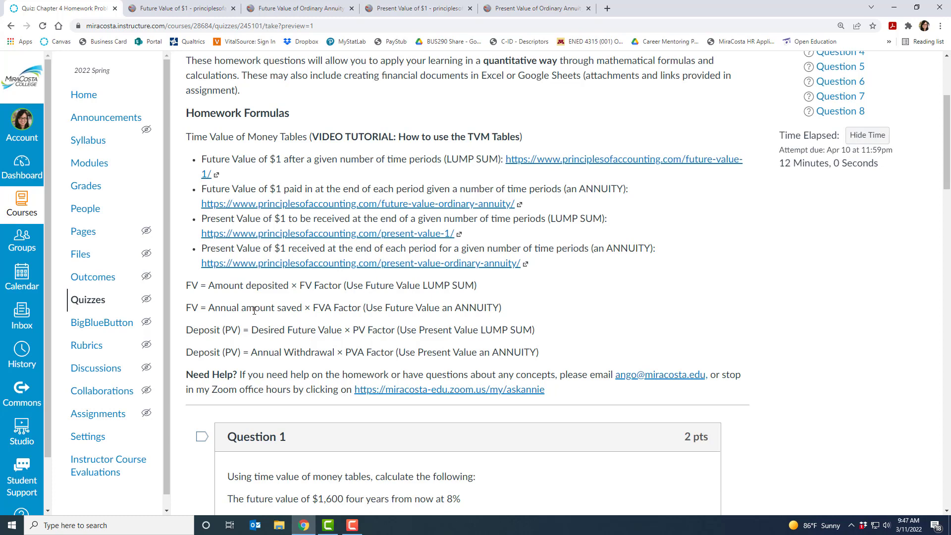
mouse_move(250, 320)
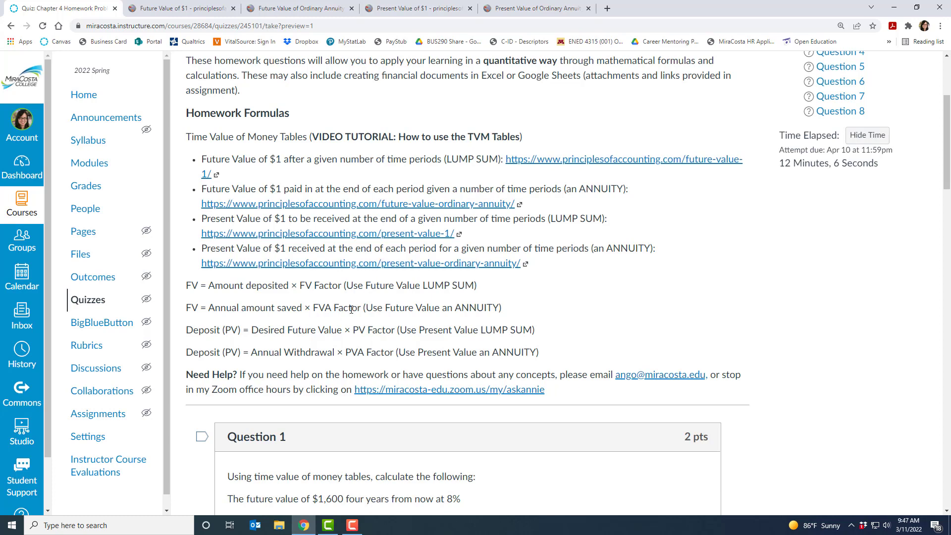
Switch from the quiz formulas to the Present Value of $1 table for periods 1–8 at 0.25%–3%.
scroll("up", 3)
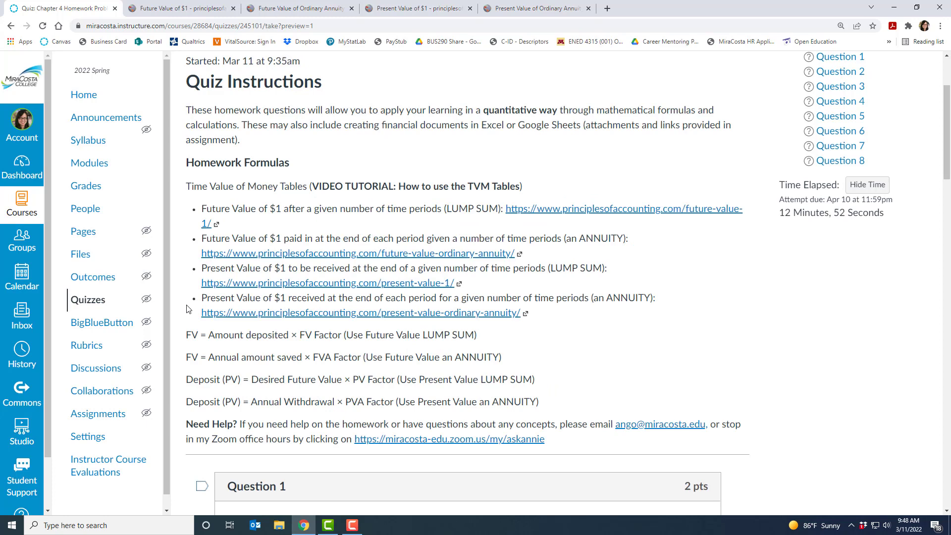
mouse_move(193, 273)
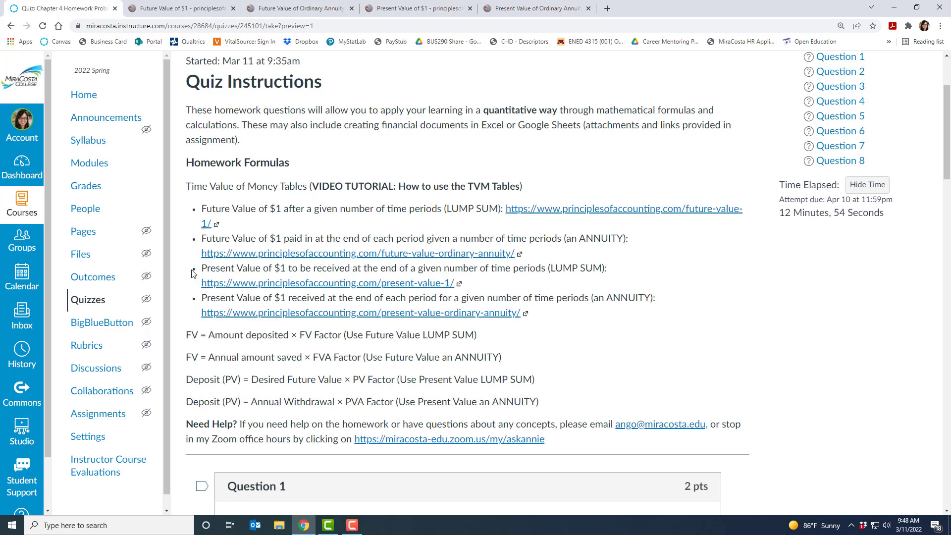
mouse_move(260, 273)
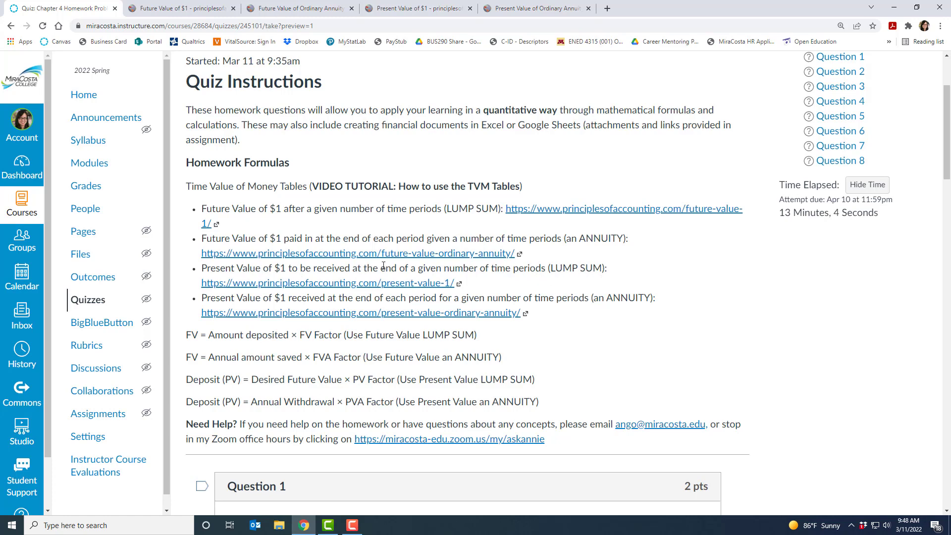
mouse_move(557, 280)
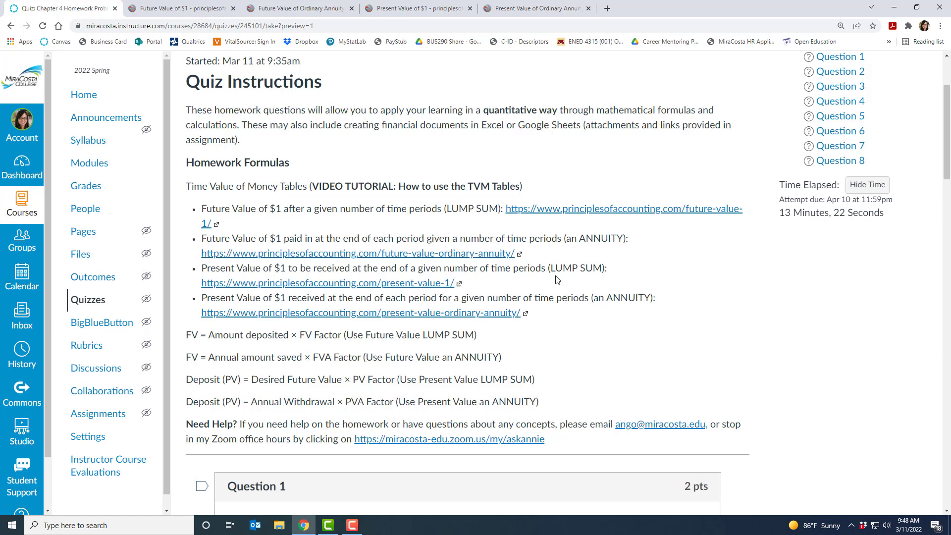
mouse_move(273, 384)
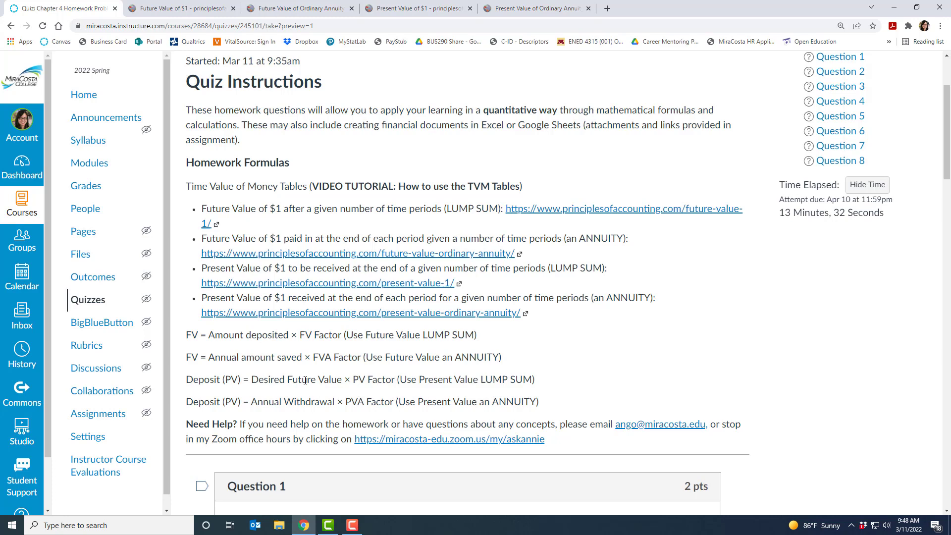
mouse_move(337, 286)
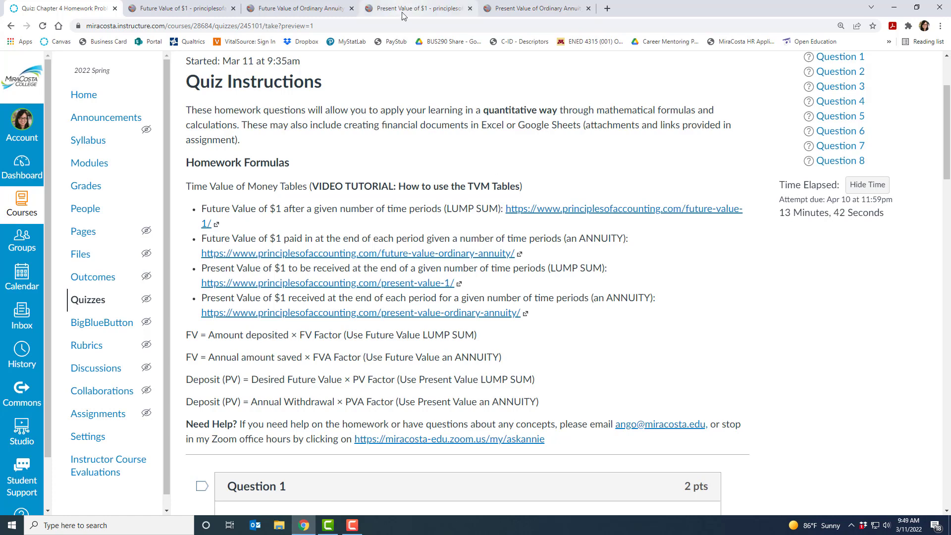
left_click(417, 7)
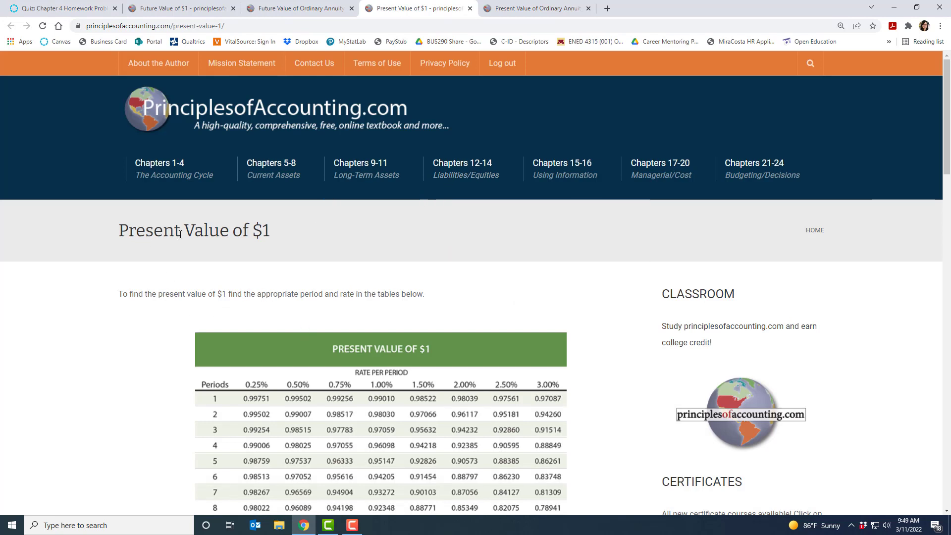
mouse_move(272, 247)
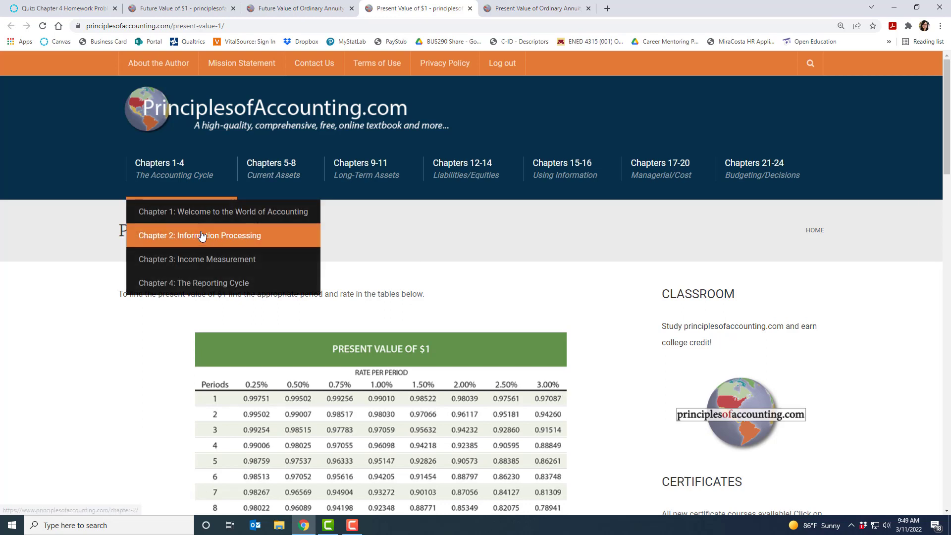
mouse_move(115, 397)
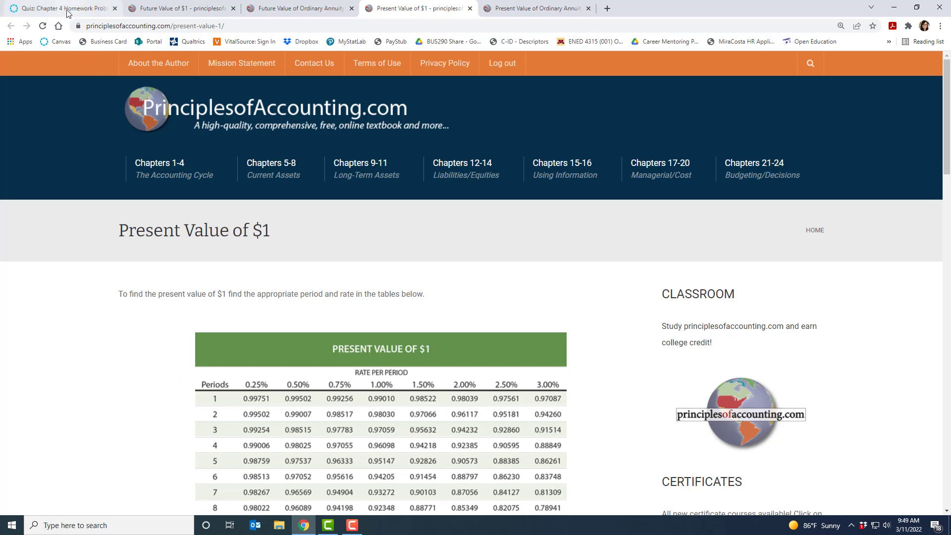
Return to the Chapter 4 Homework quiz with the four TVM table links and formulas.
left_click(58, 8)
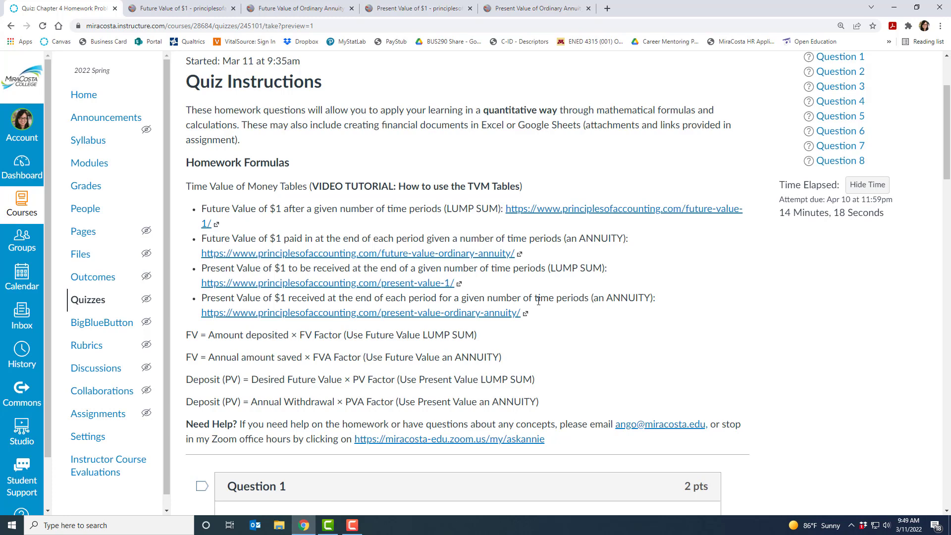
mouse_move(595, 361)
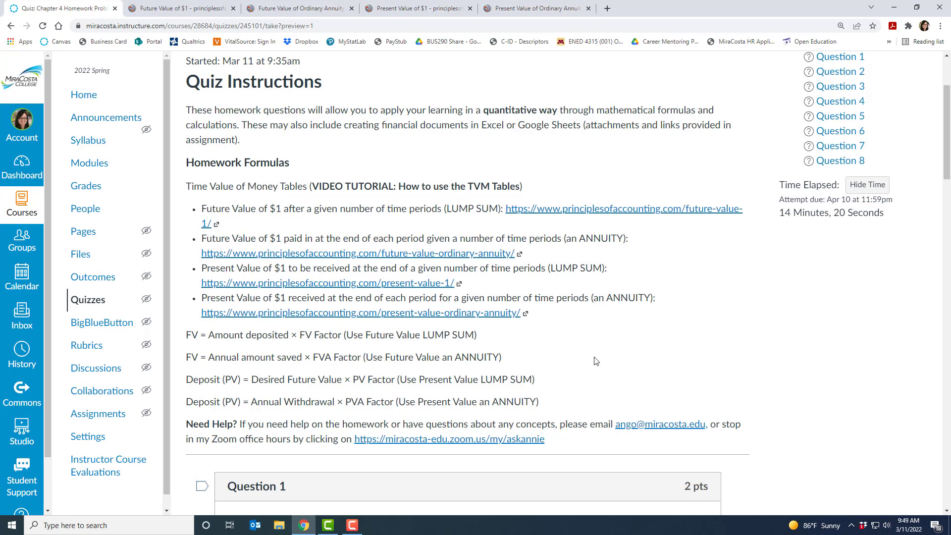
mouse_move(569, 359)
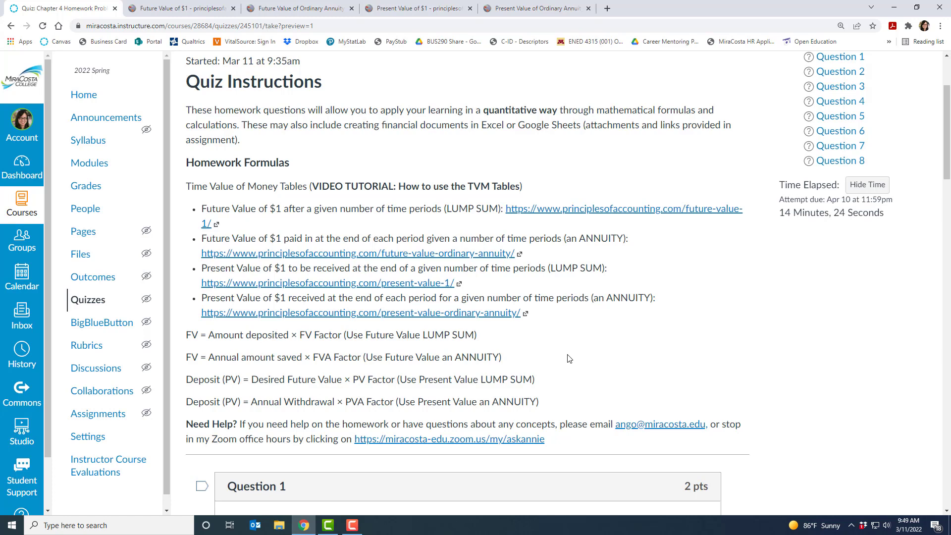
mouse_move(622, 296)
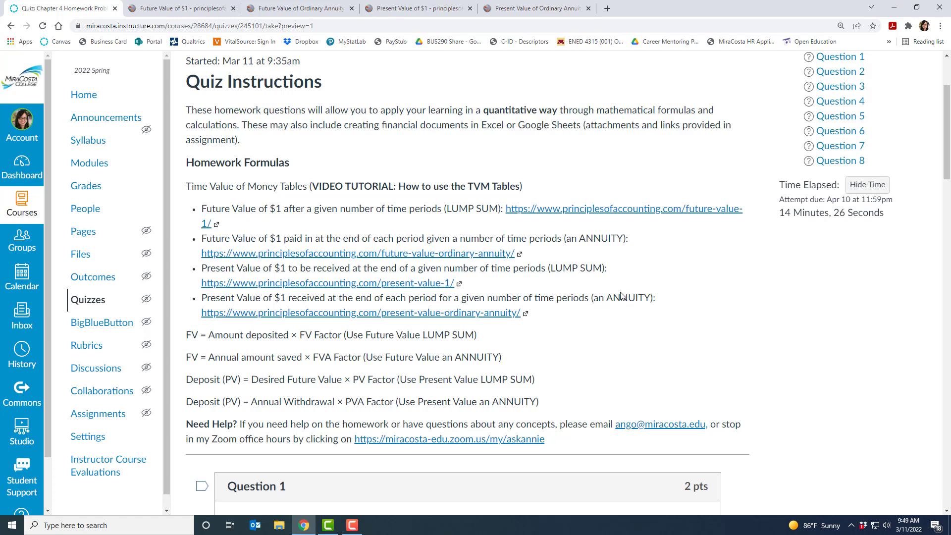
mouse_move(631, 318)
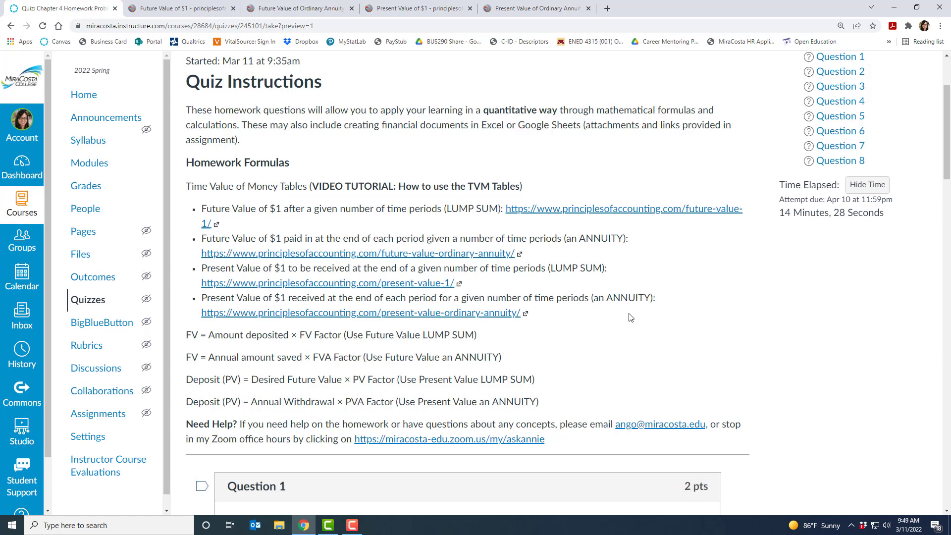
mouse_move(625, 310)
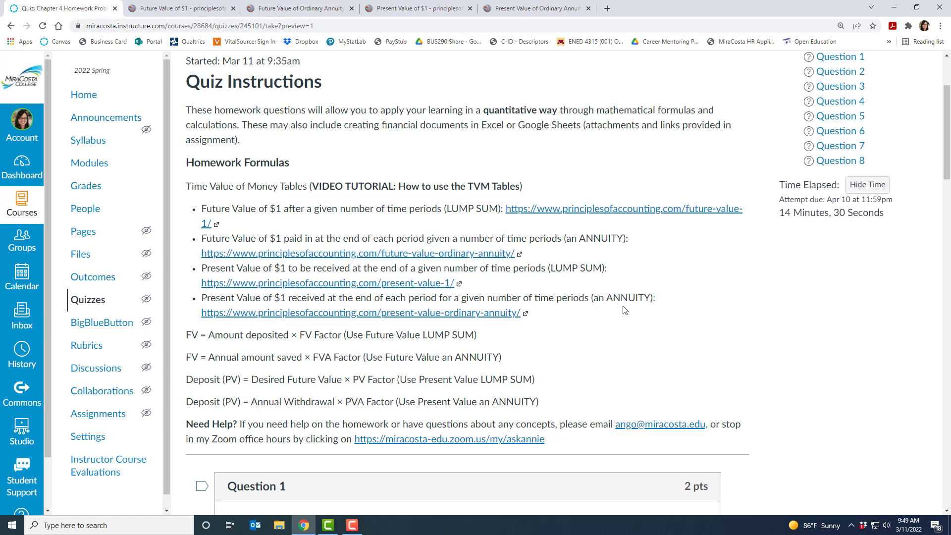
mouse_move(618, 309)
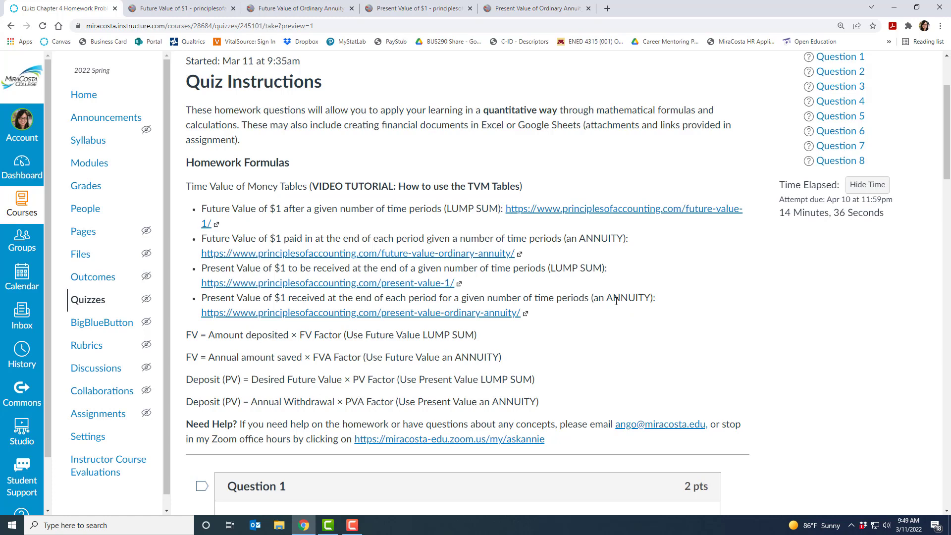
mouse_move(278, 406)
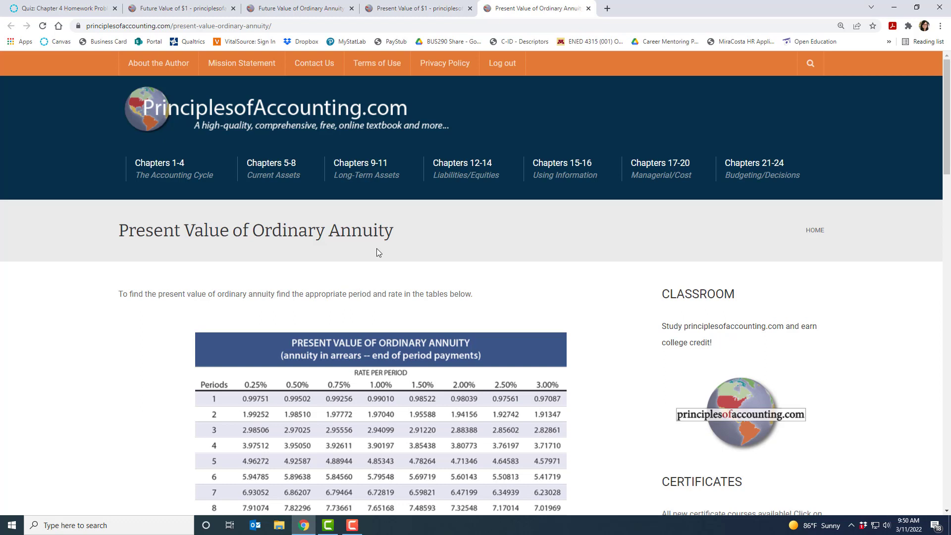
Leave the ordinary annuity table and return to the quiz's TVM links and homework formulas.
scroll("down", 3)
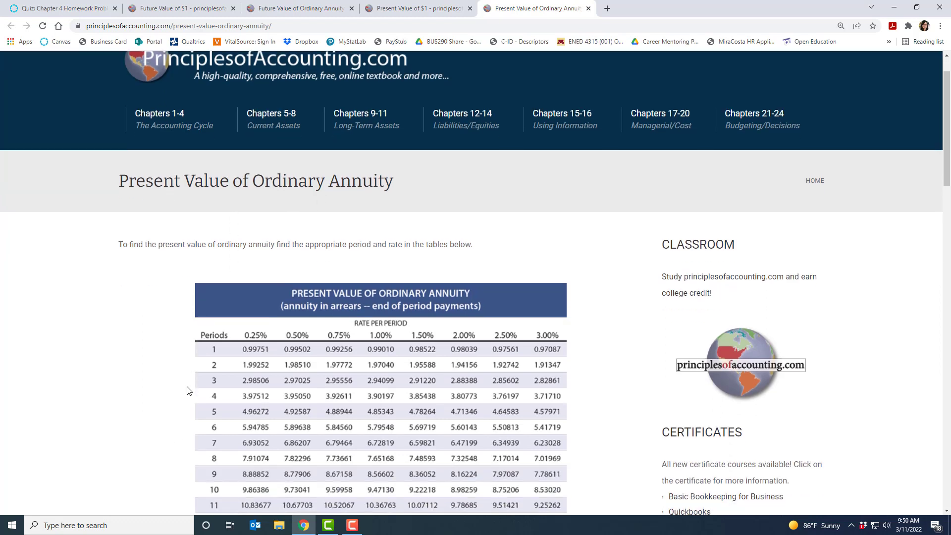
mouse_move(212, 486)
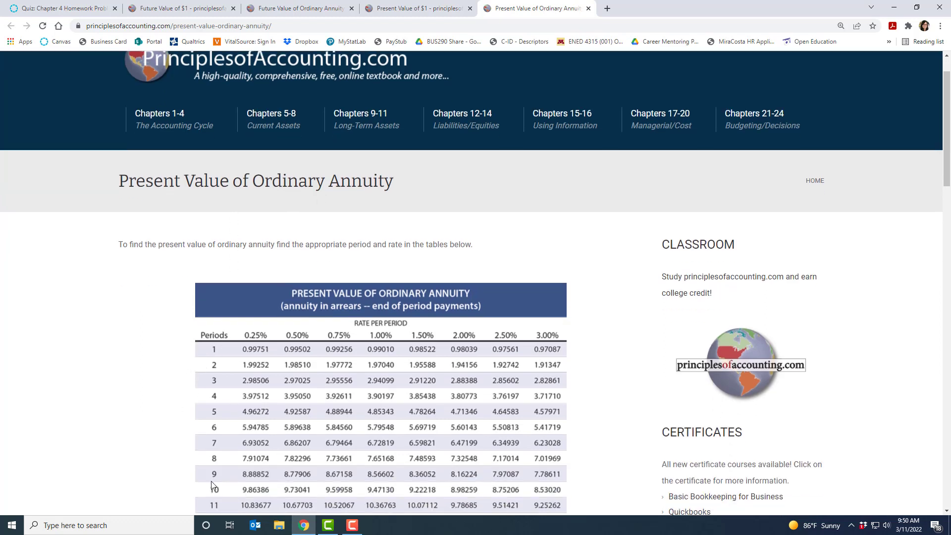
mouse_move(587, 344)
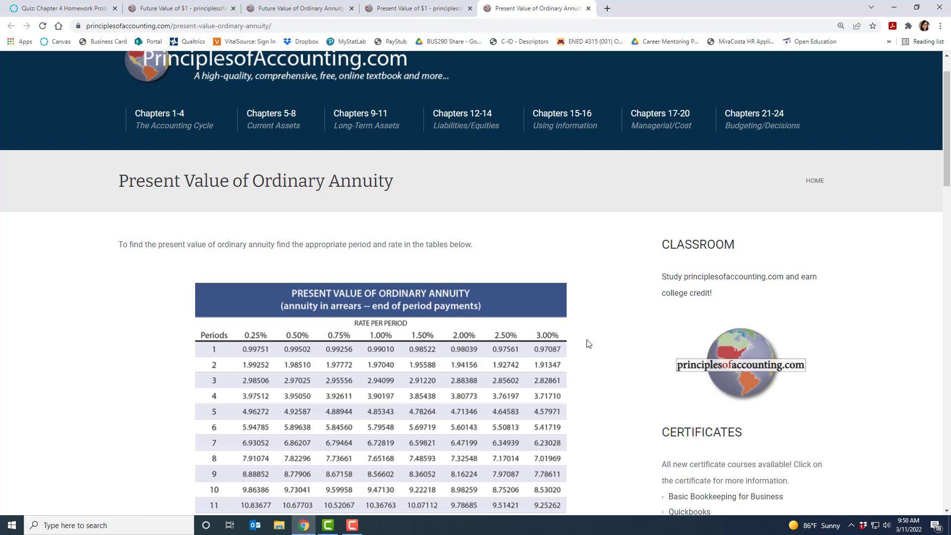
left_click(60, 8)
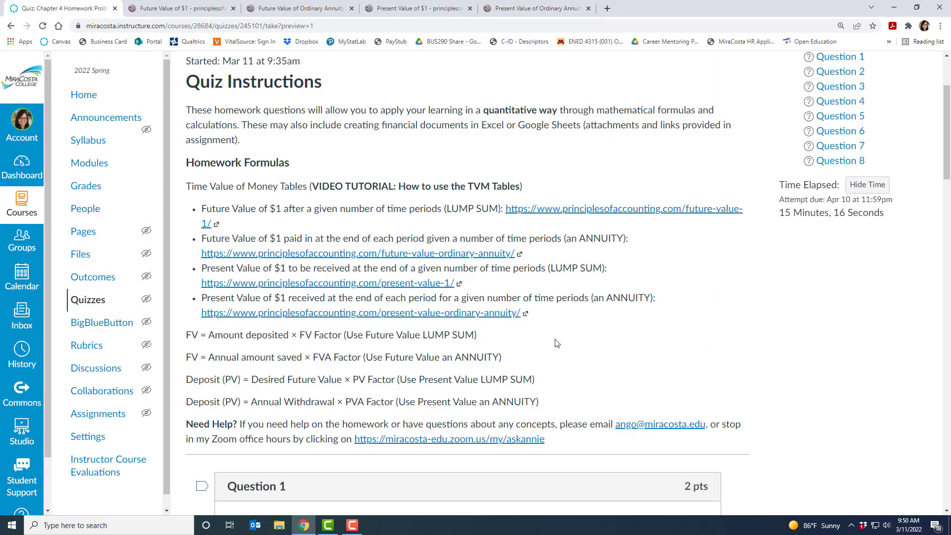
mouse_move(616, 395)
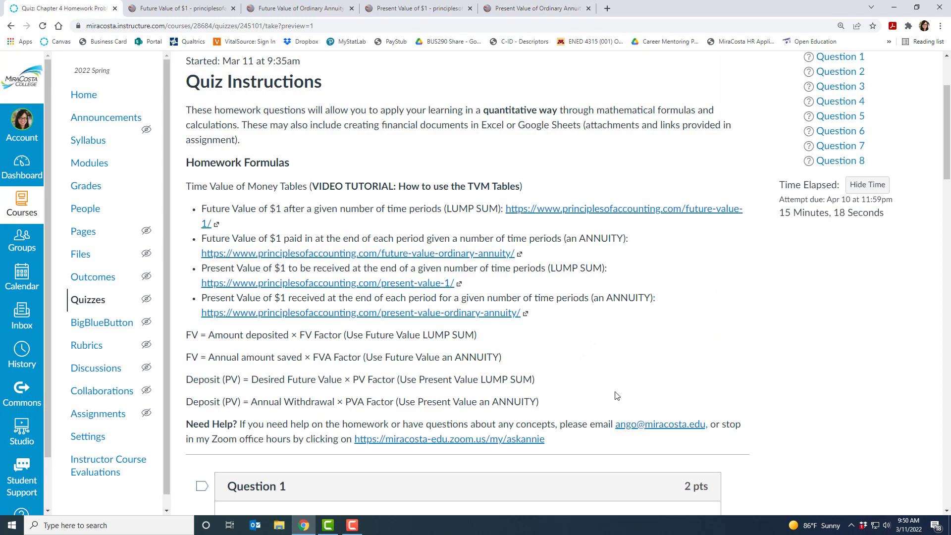
mouse_move(593, 439)
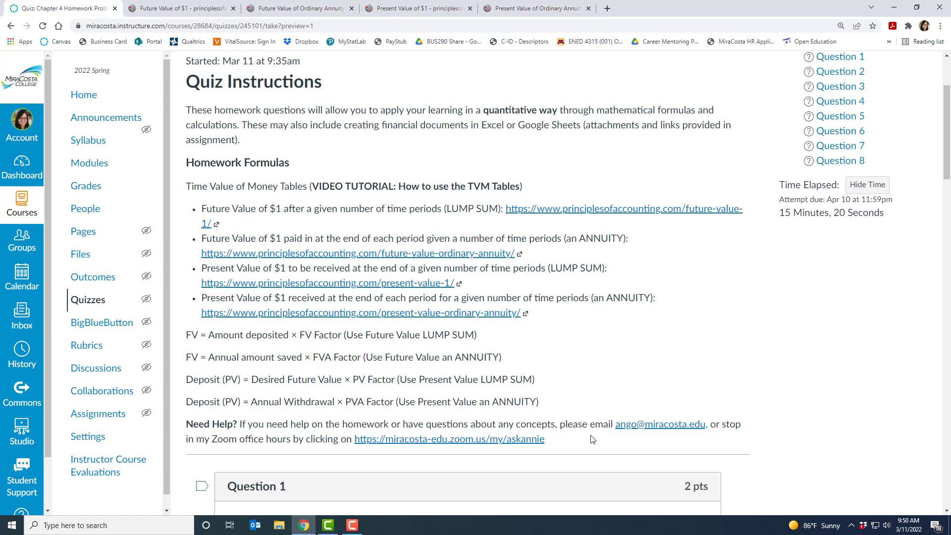
mouse_move(472, 198)
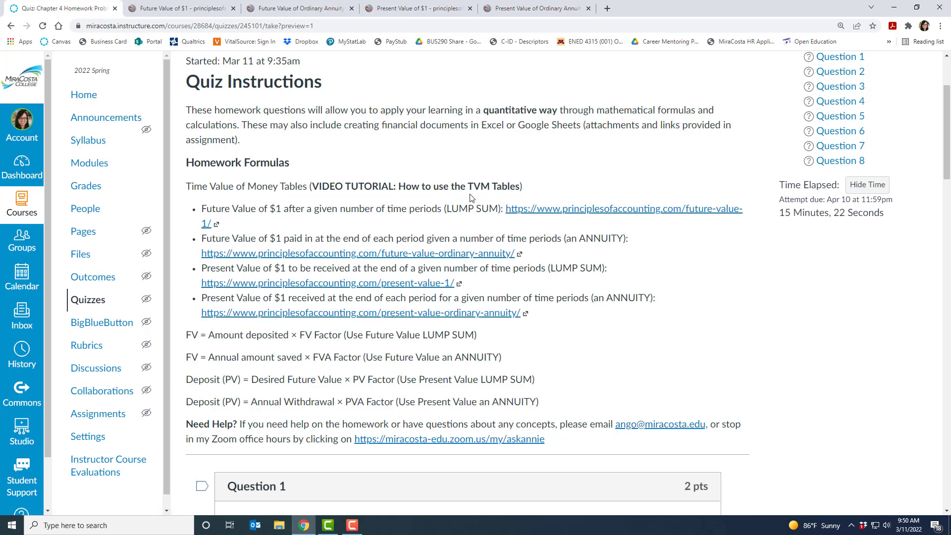
mouse_move(408, 224)
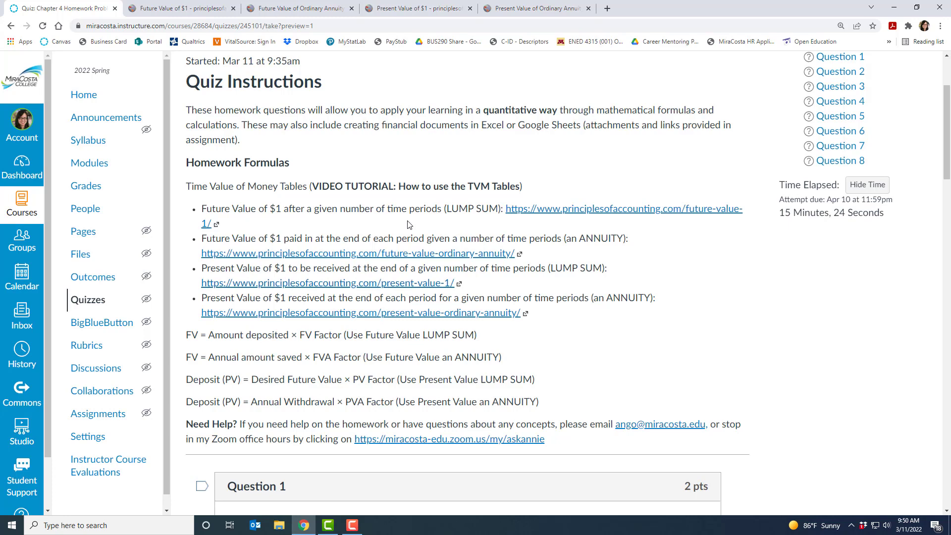
mouse_move(261, 373)
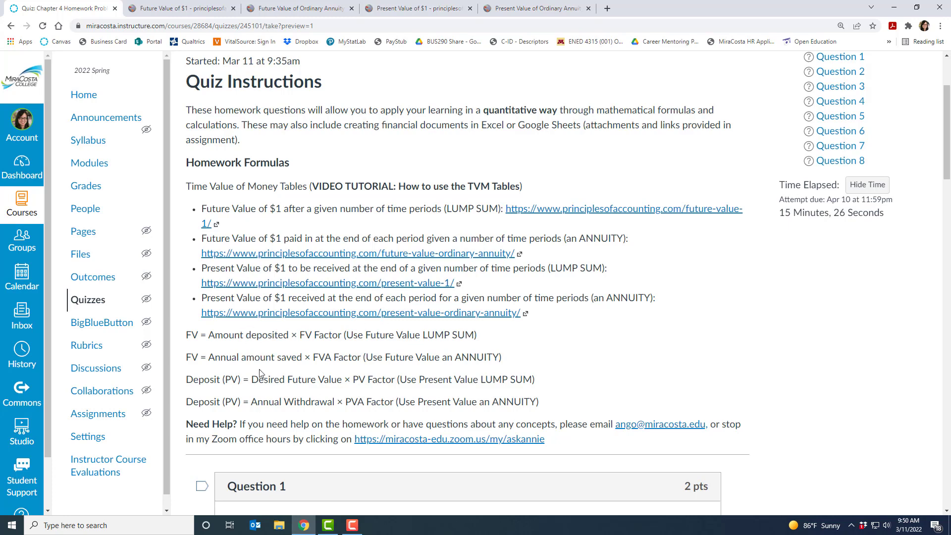
mouse_move(698, 354)
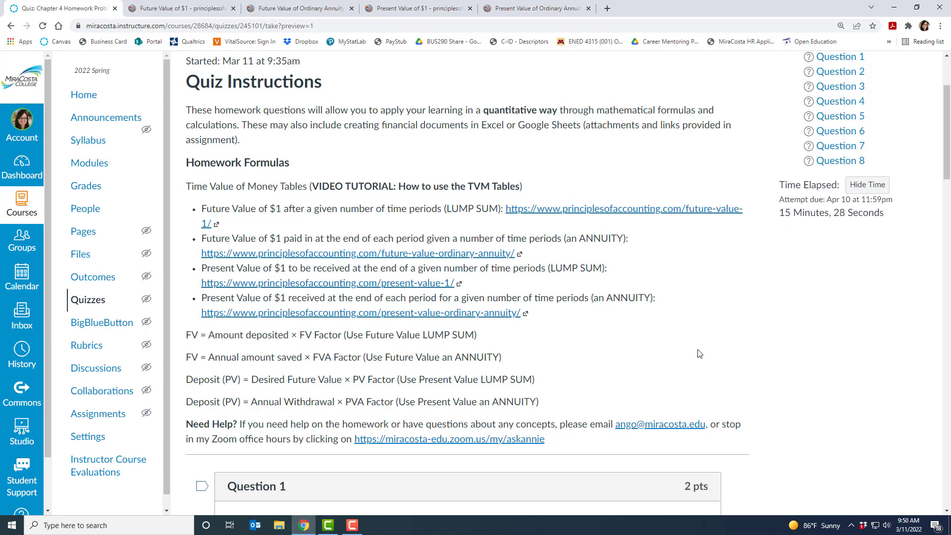